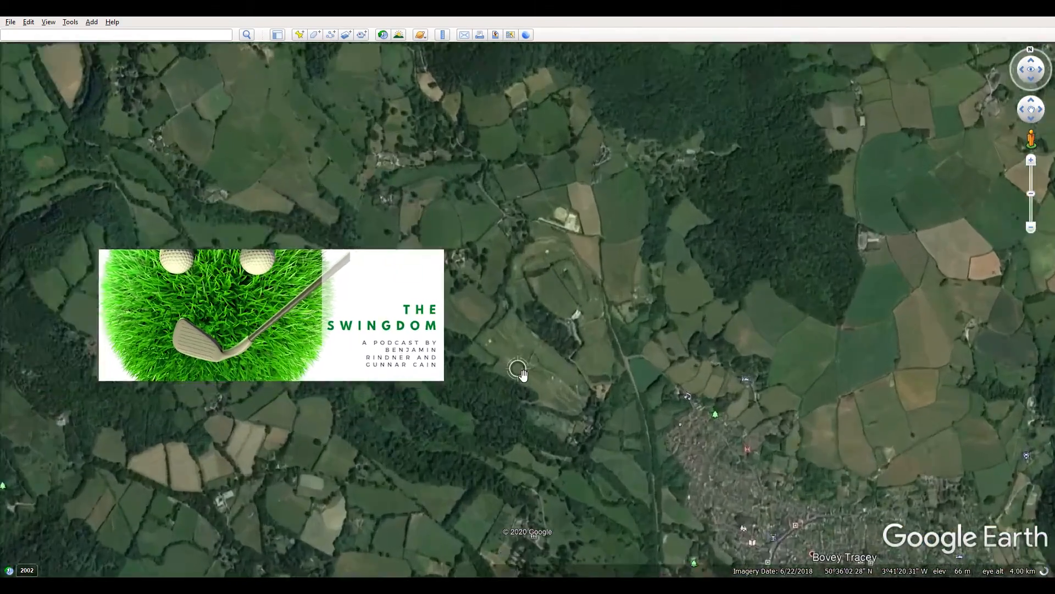
# Step: Zoom into the golf course near Bovey Tracey and centre the green beside its bunker
pyautogui.scroll(-3)
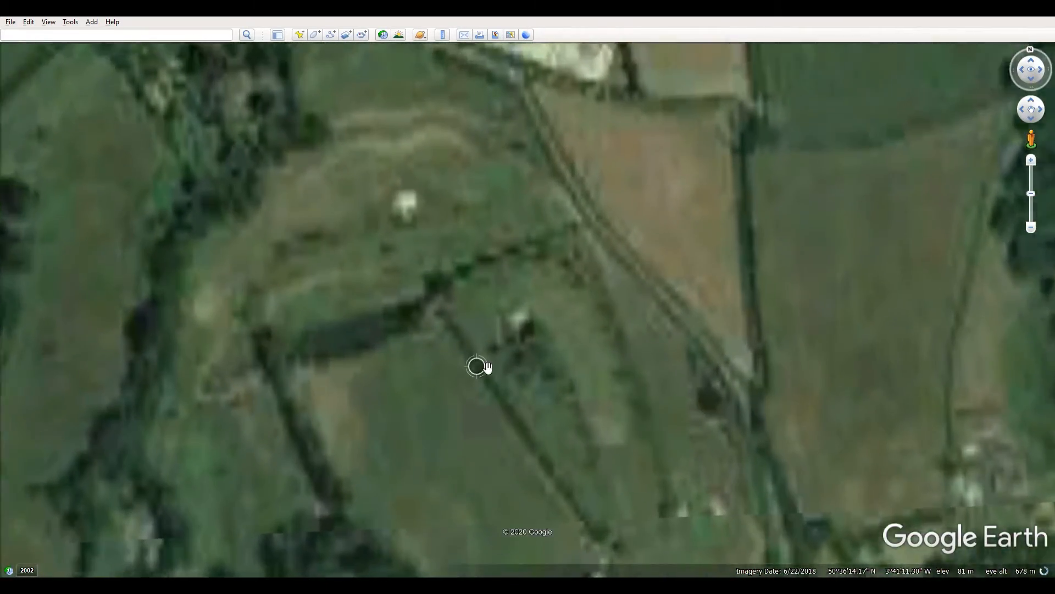
pyautogui.moveTo(477, 366); pyautogui.dragTo(543, 404)
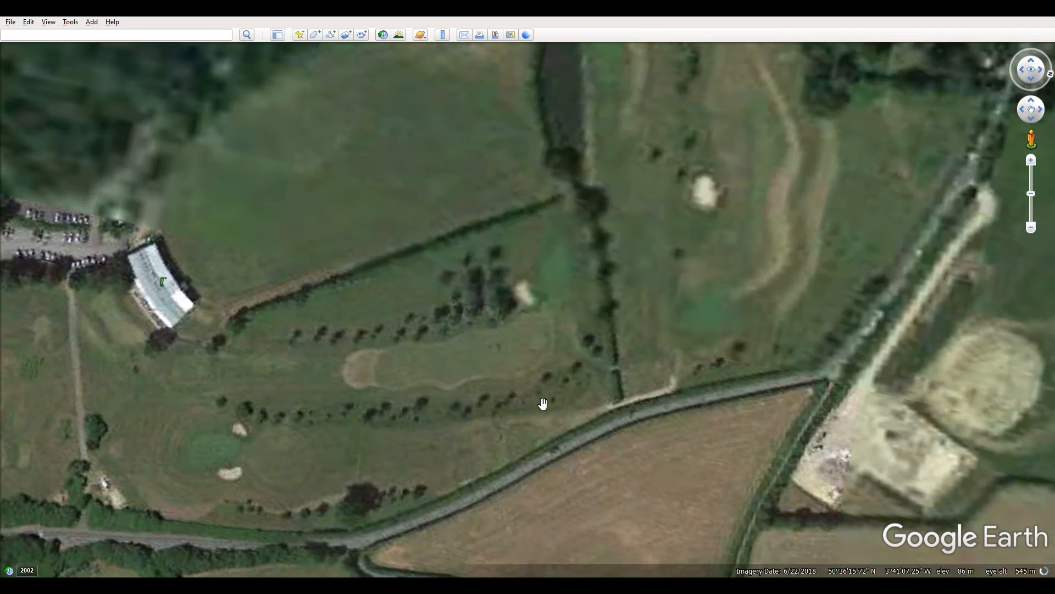
pyautogui.moveTo(543, 403); pyautogui.dragTo(543, 356)
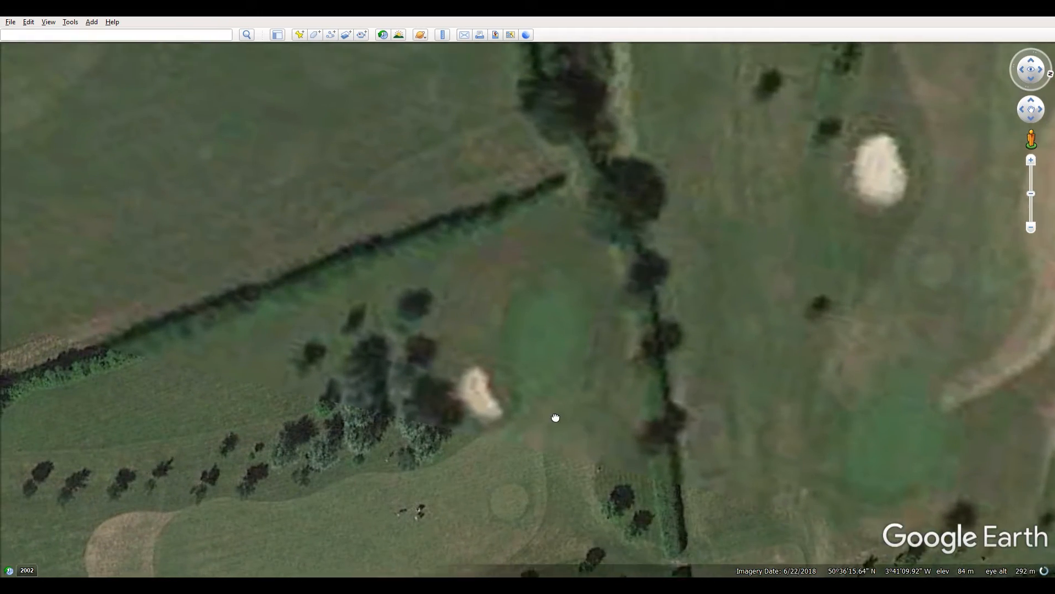
pyautogui.moveTo(555, 417); pyautogui.dragTo(636, 325)
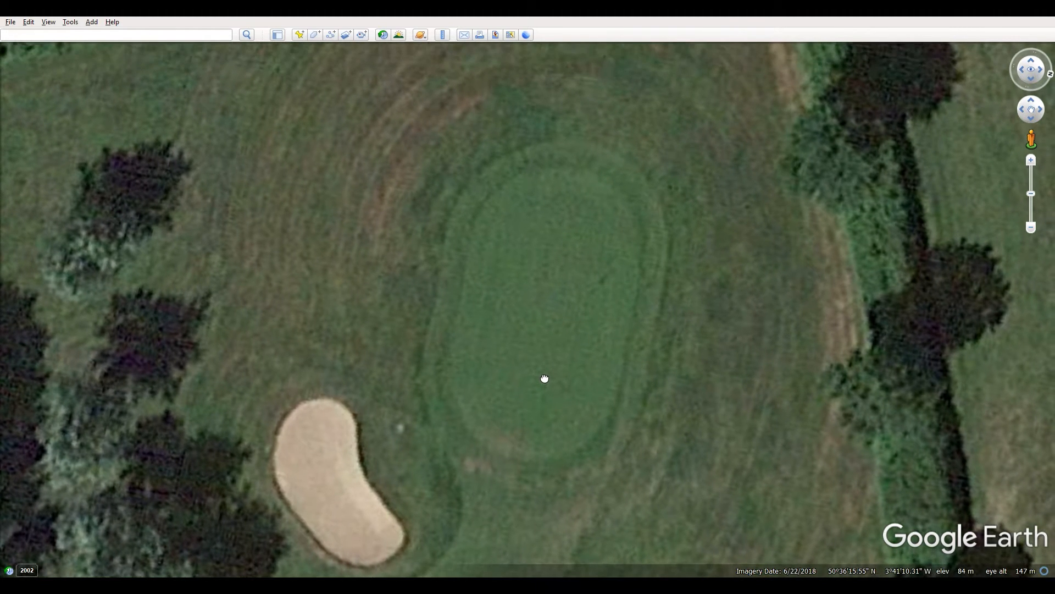
# Step: Drag the map left so the oval putting green sits centred in view
pyautogui.moveTo(544, 378); pyautogui.dragTo(409, 374)
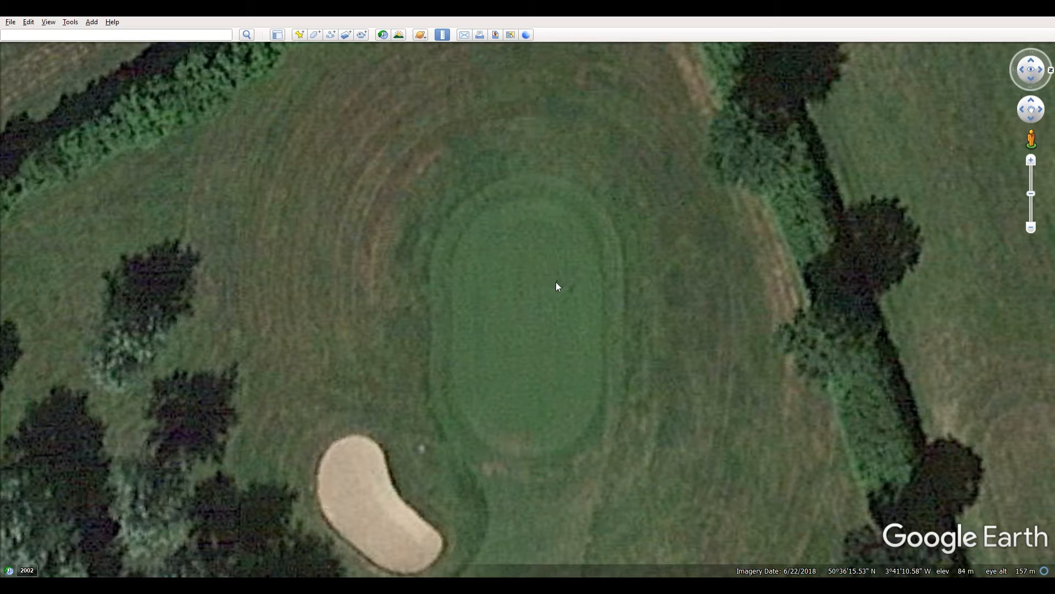
pyautogui.moveTo(553, 310)
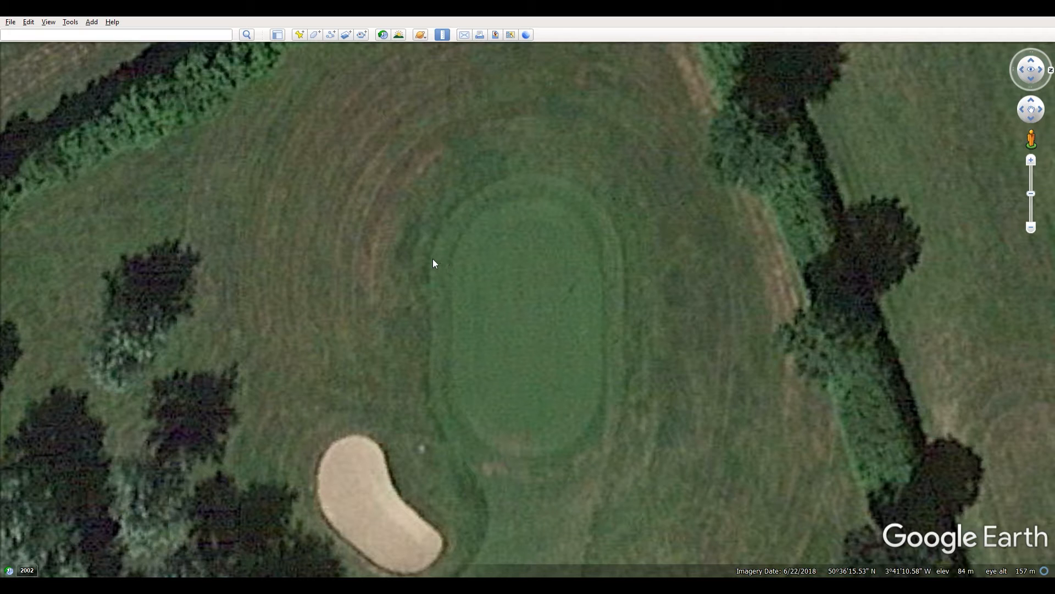
pyautogui.moveTo(551, 239)
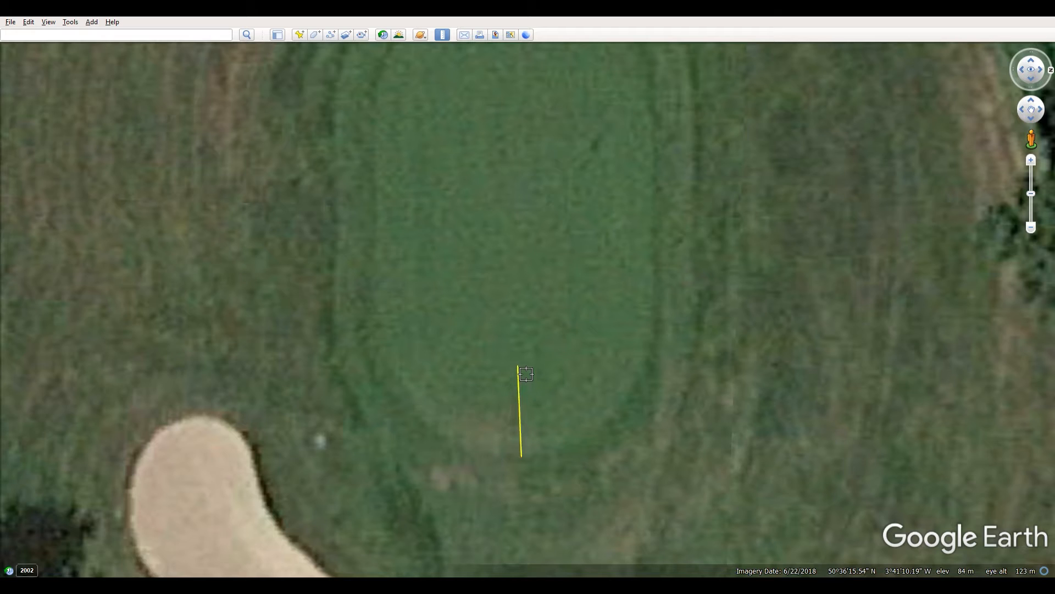
# Step: Reposition the view around the measuring line at the green's lower end
pyautogui.moveTo(526, 374); pyautogui.dragTo(521, 357)
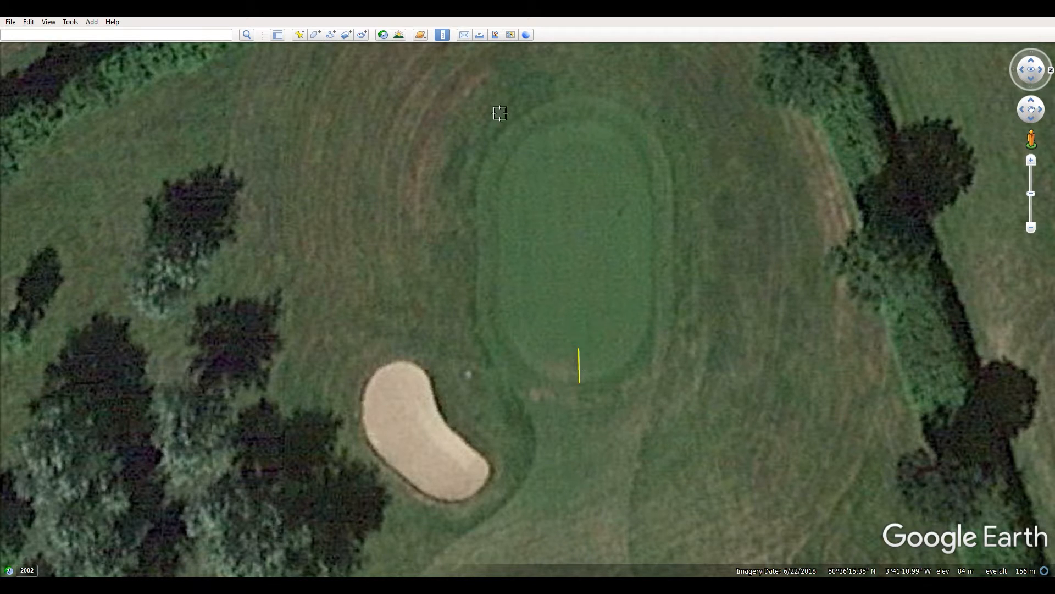
# Step: Show the Map Options, Resolution and Save Image bar for the framed green
pyautogui.click(495, 34)
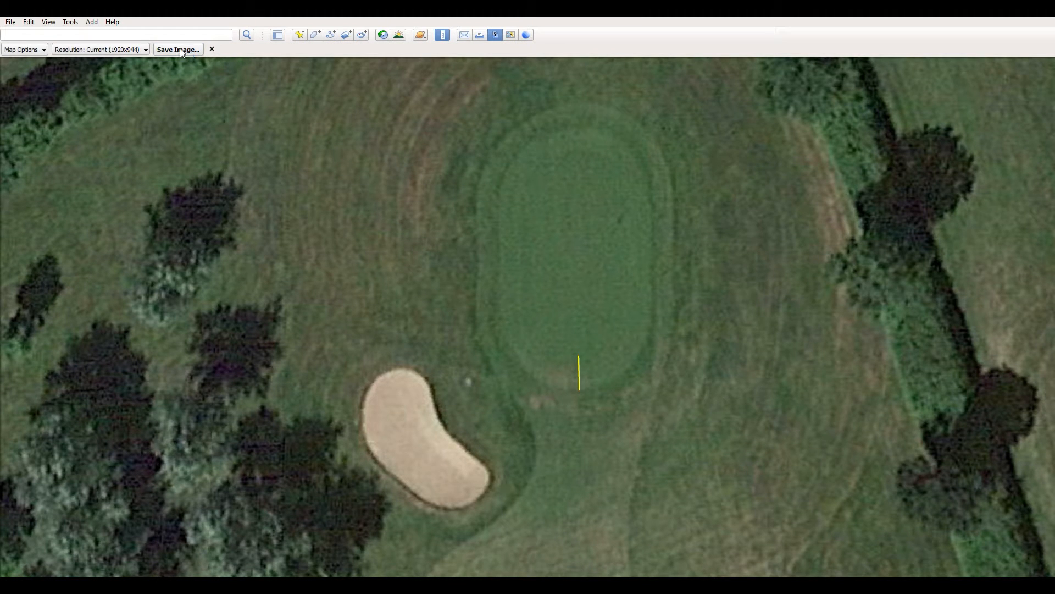
pyautogui.moveTo(636, 134)
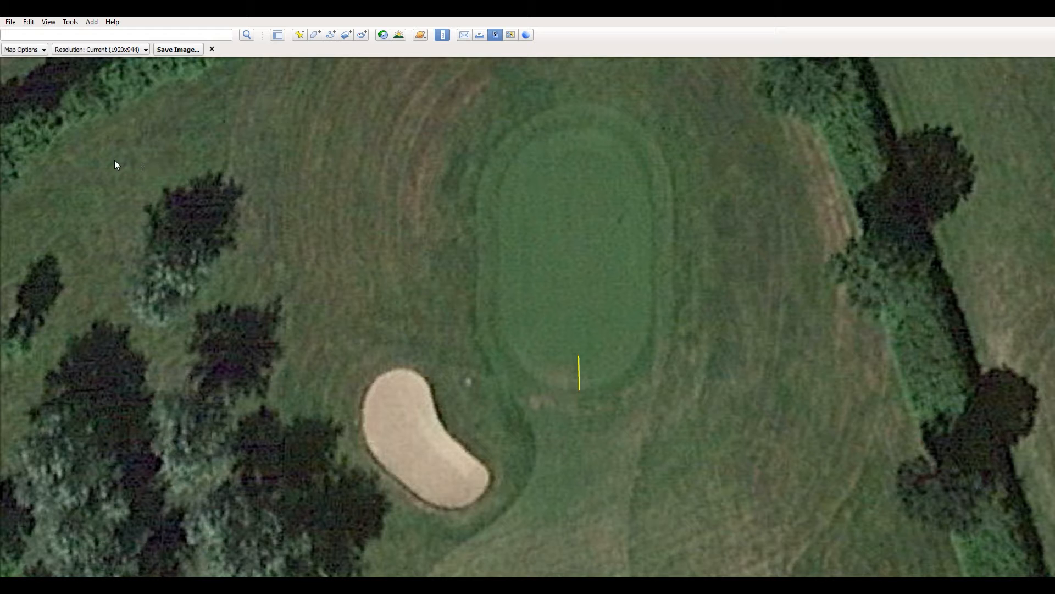
pyautogui.moveTo(293, 183)
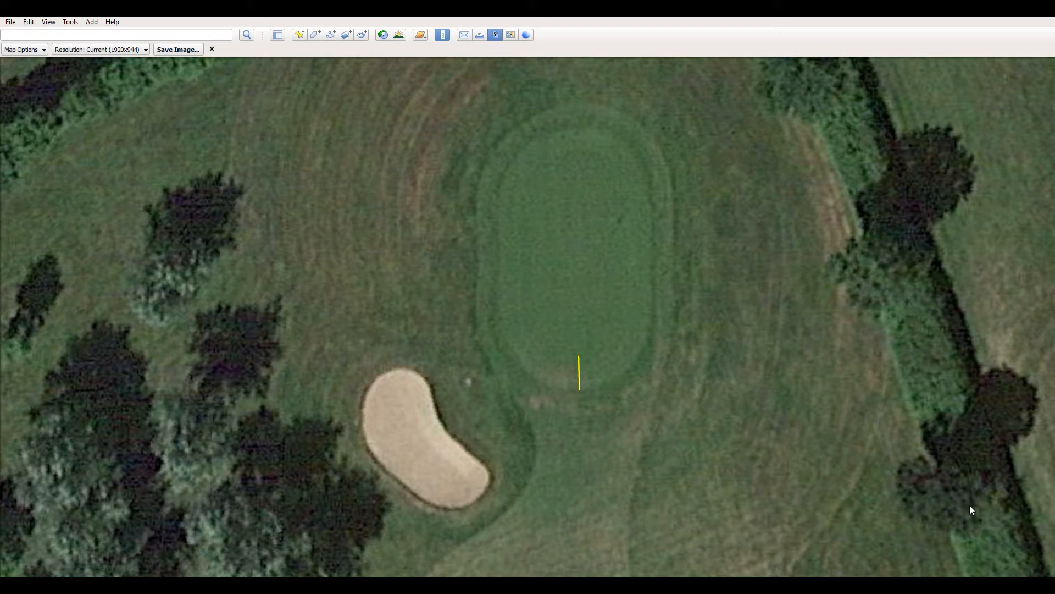
pyautogui.moveTo(614, 347)
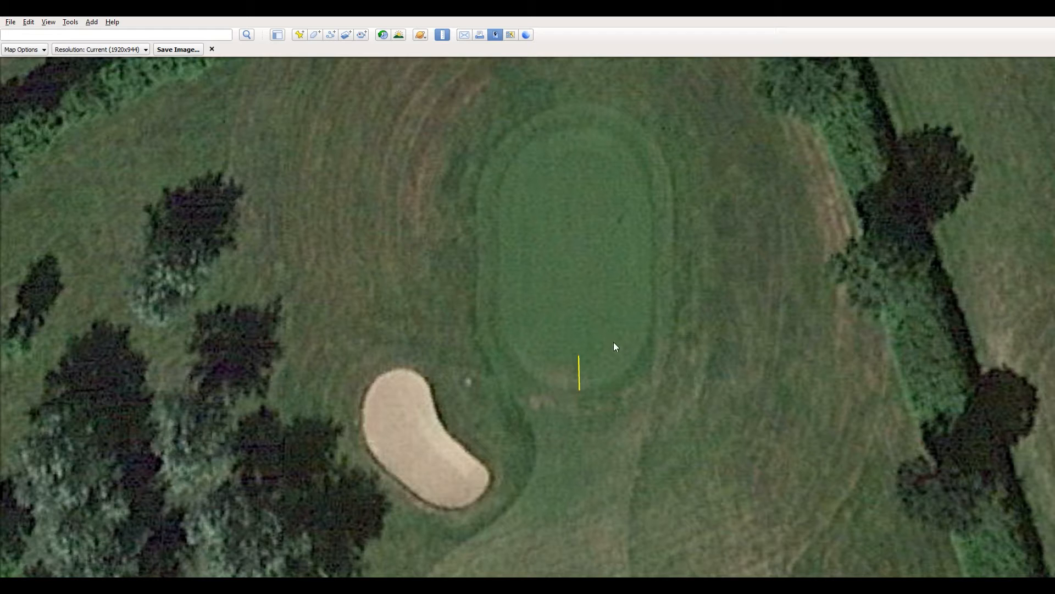
pyautogui.moveTo(351, 173)
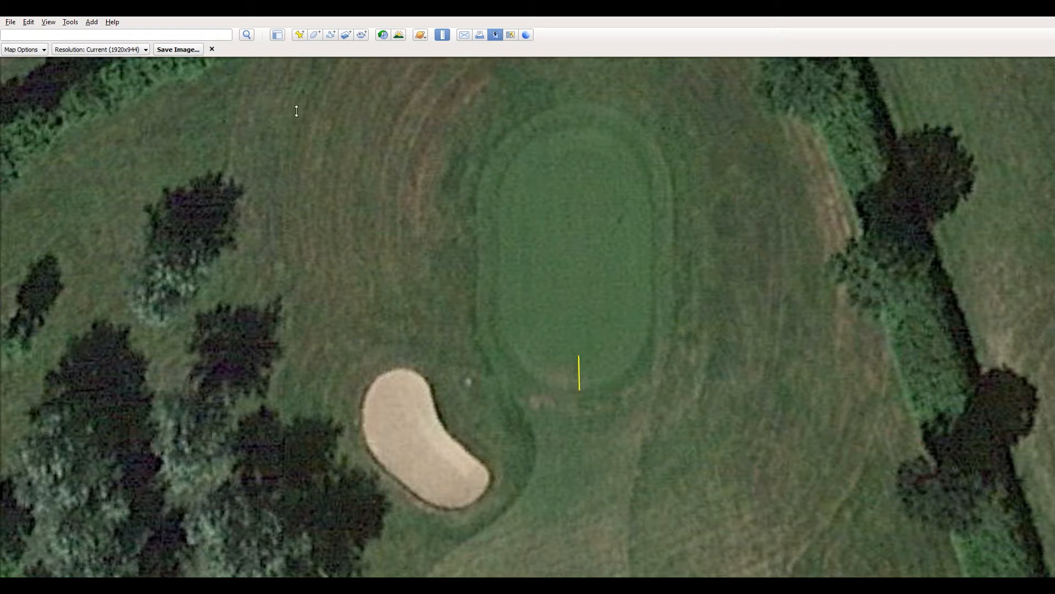
pyautogui.moveTo(131, 88)
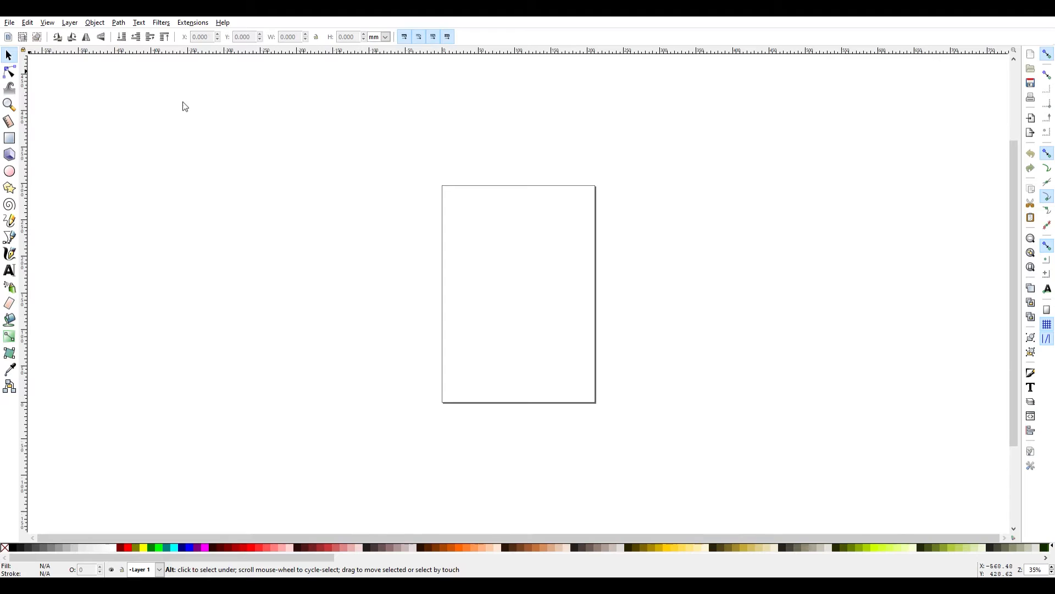
pyautogui.moveTo(106, 87)
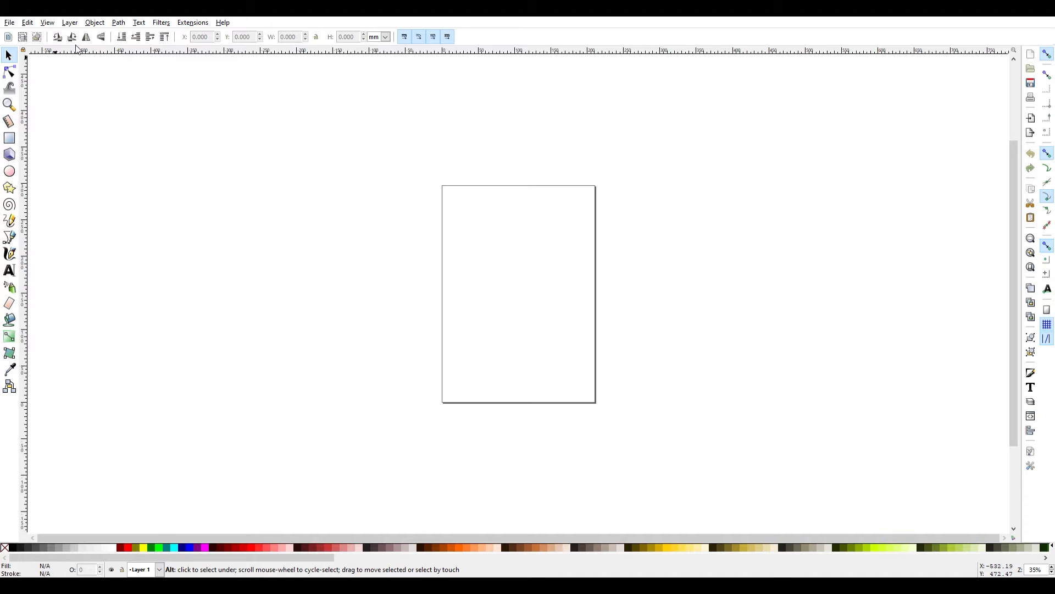
pyautogui.moveTo(96, 101)
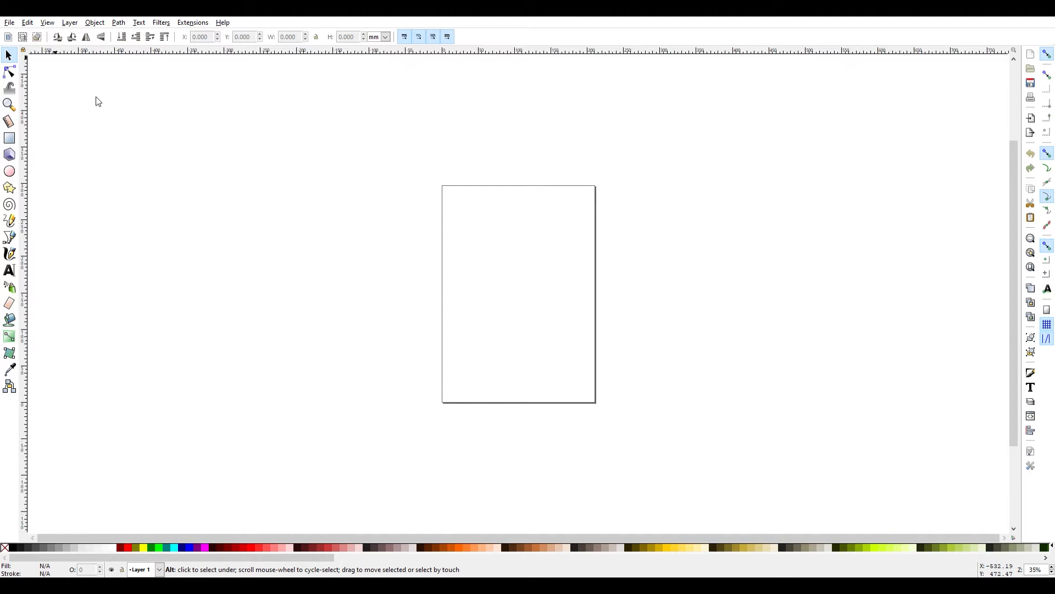
pyautogui.moveTo(100, 97)
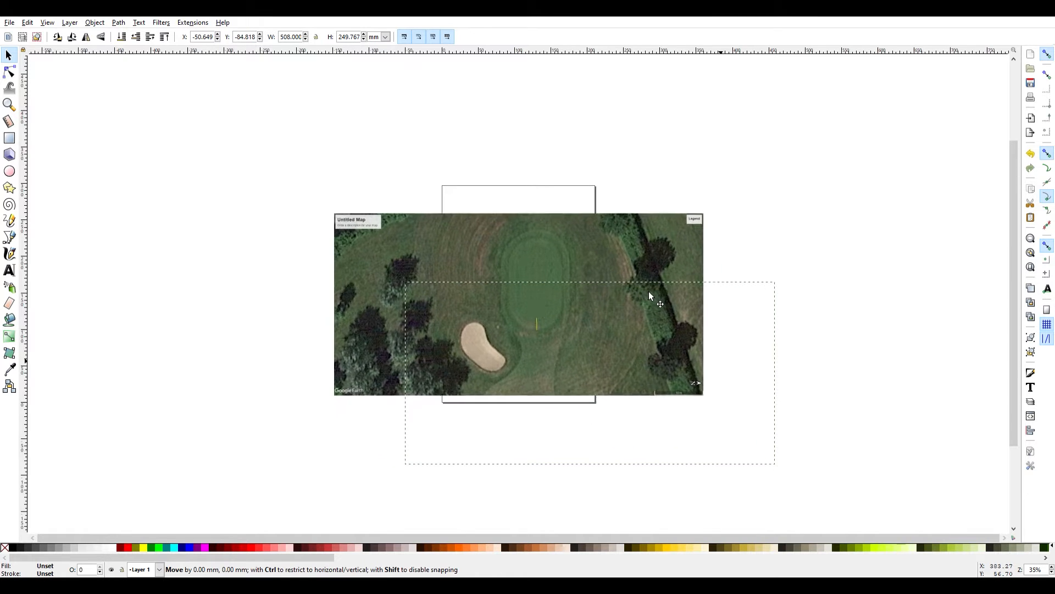
# Step: Move the embedded aerial image up and centre it over the page, leaving it selected
pyautogui.moveTo(650, 296); pyautogui.dragTo(631, 270)
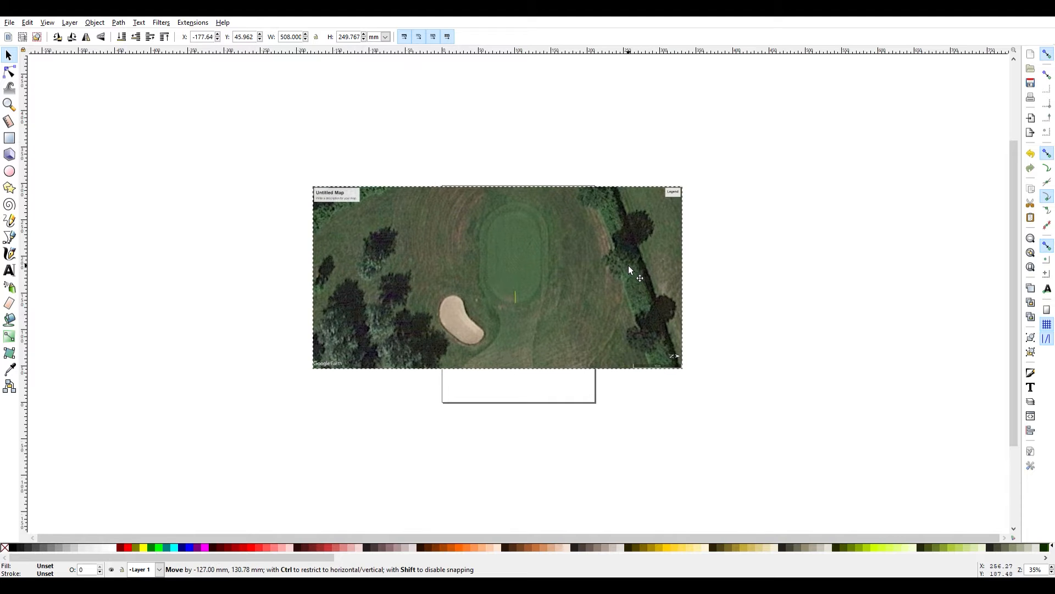
pyautogui.click(636, 271)
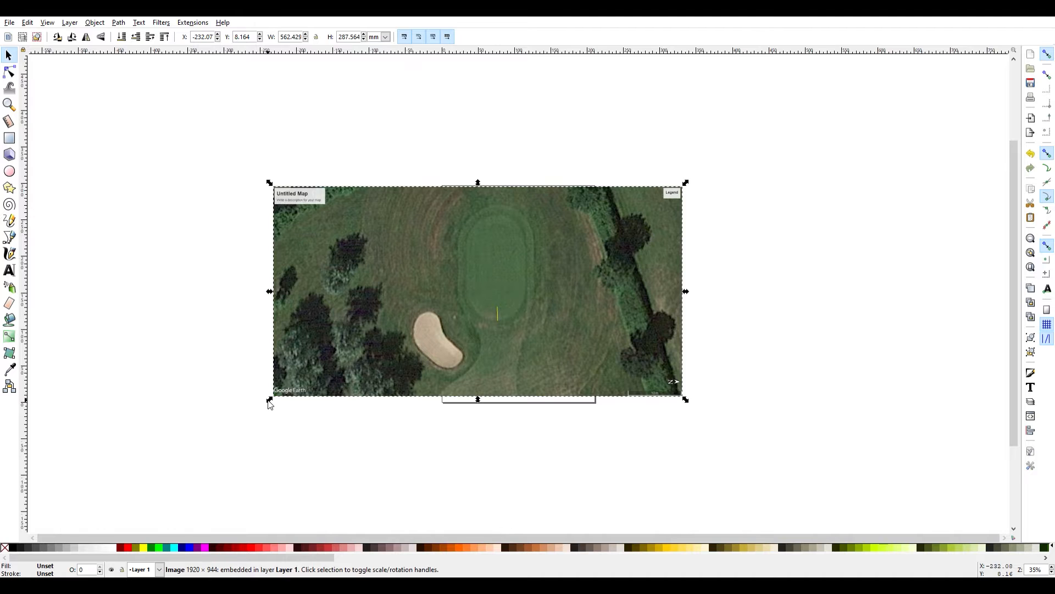
pyautogui.moveTo(577, 245)
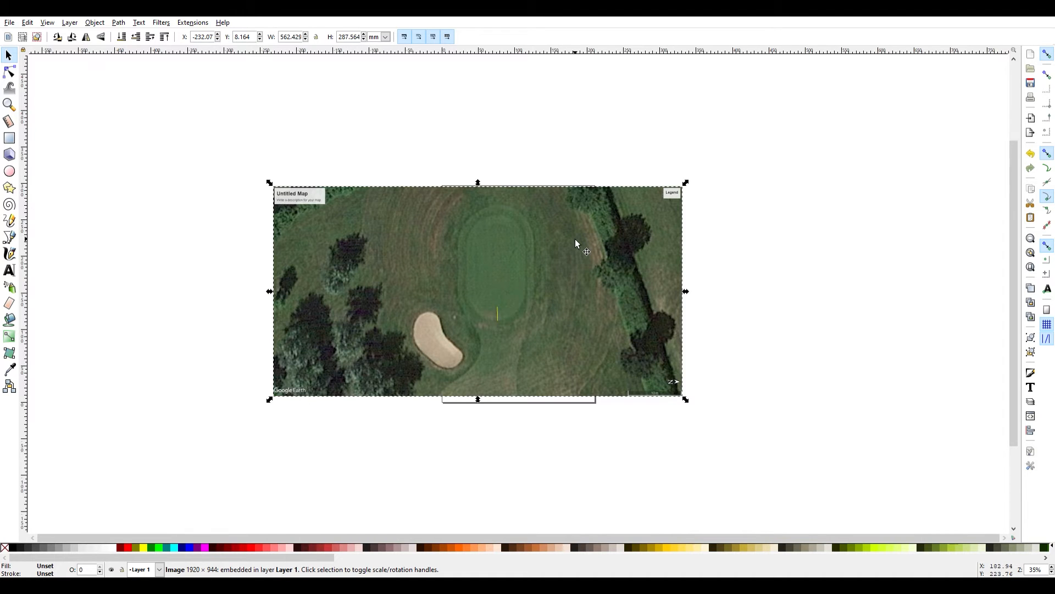
pyautogui.moveTo(576, 244); pyautogui.dragTo(594, 245)
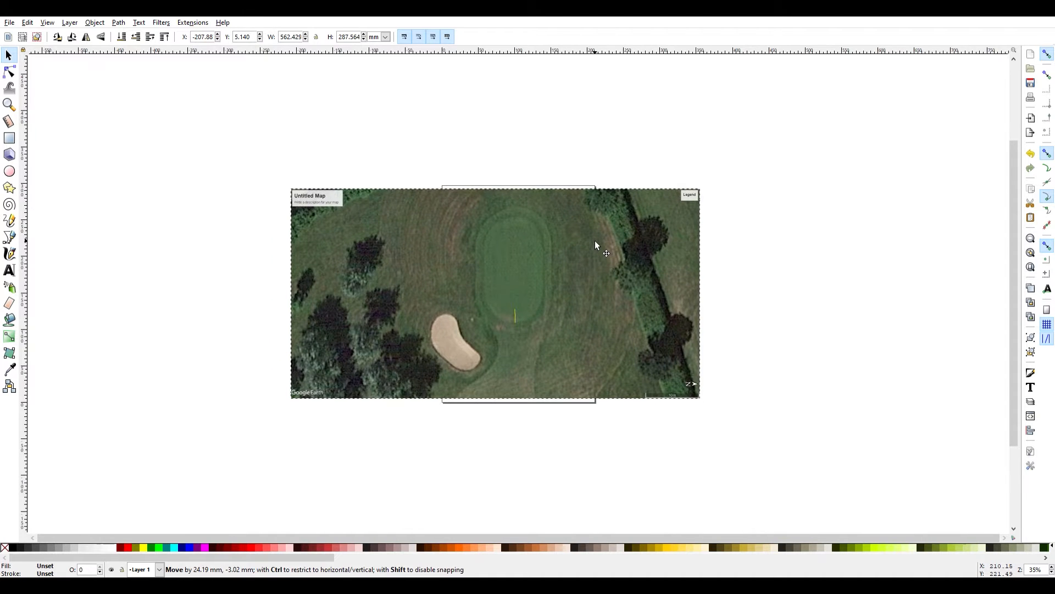
pyautogui.click(597, 249)
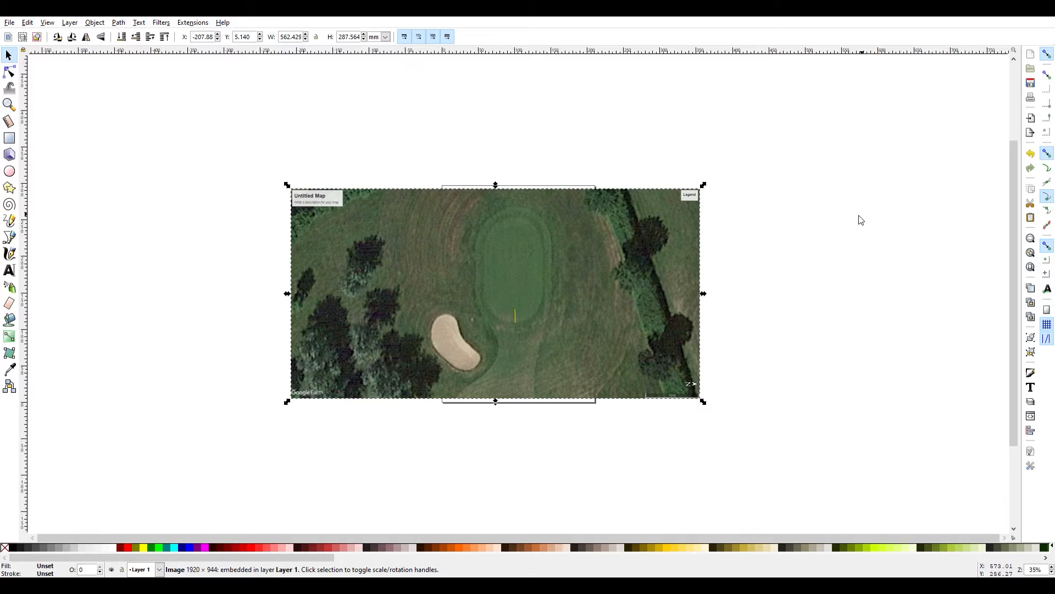
# Step: Open Fill and Stroke and test lower image opacities before restoring it to 100
pyautogui.click(95, 23)
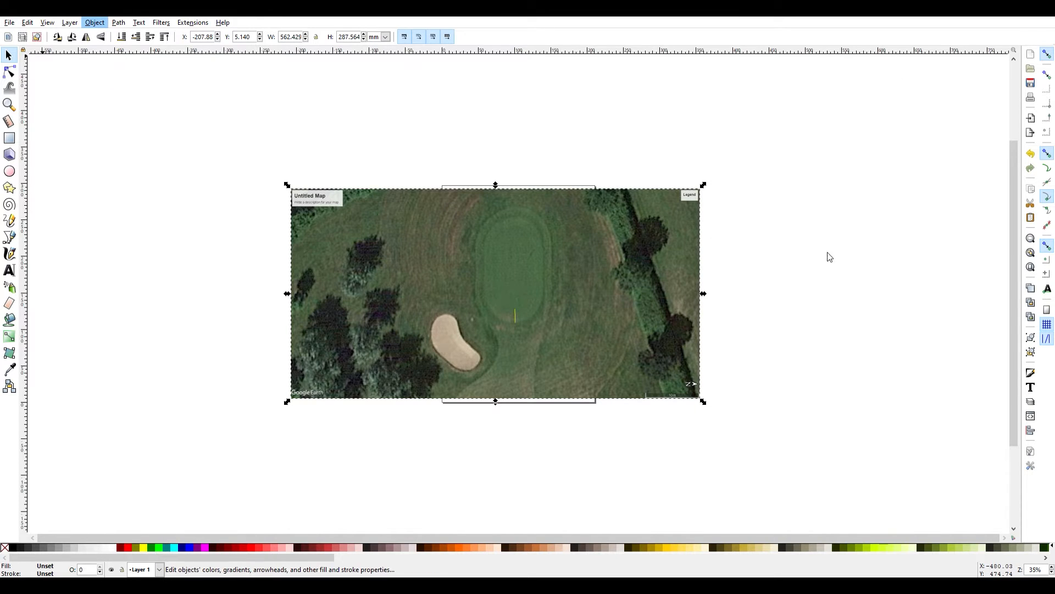
pyautogui.press('ctrl+shift+f')
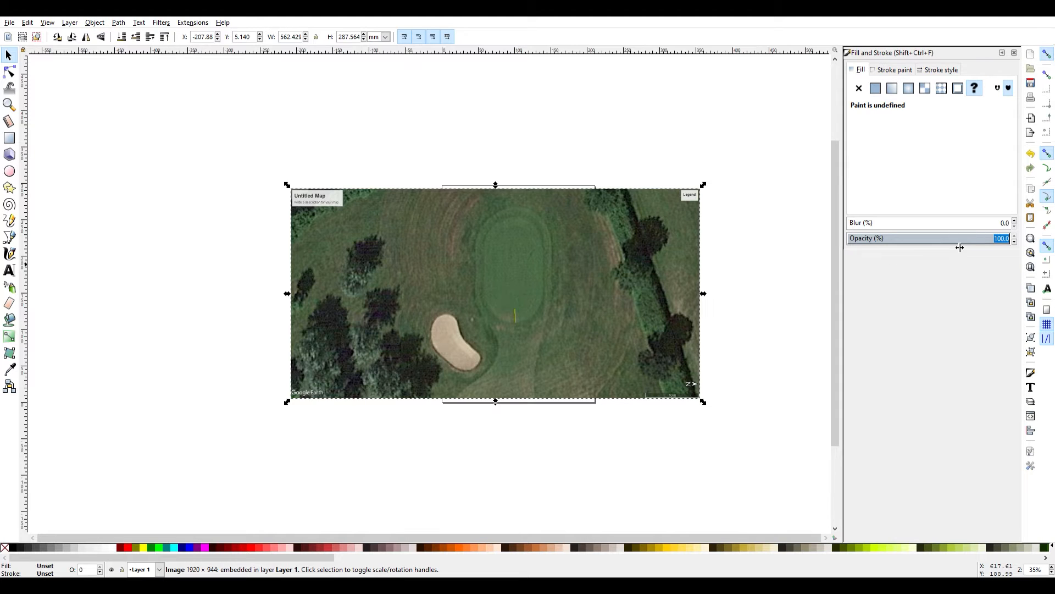
pyautogui.moveTo(1001, 238); pyautogui.dragTo(935, 238)
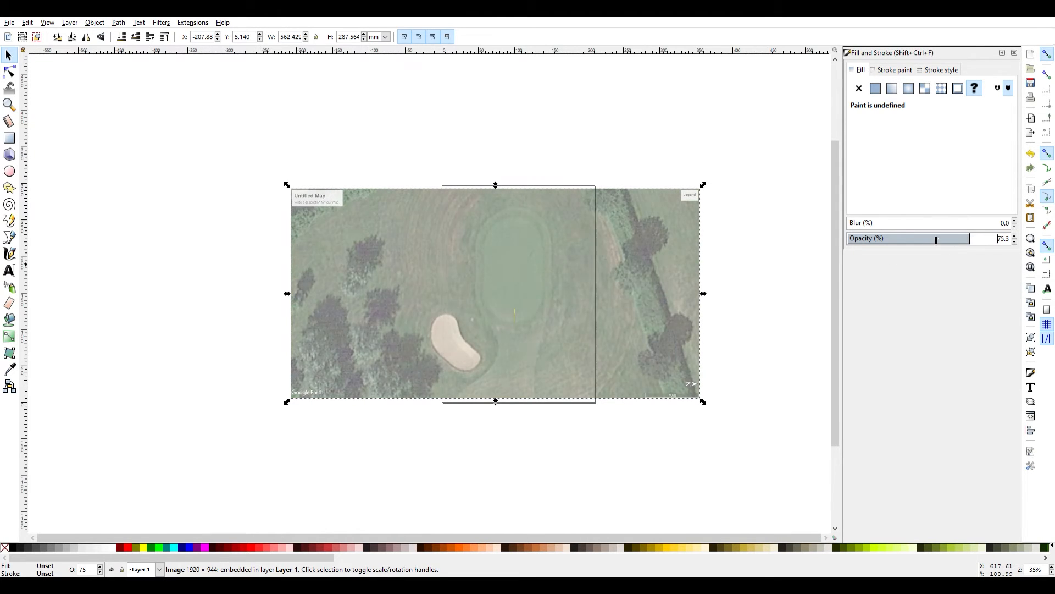
pyautogui.moveTo(935, 240); pyautogui.dragTo(933, 239)
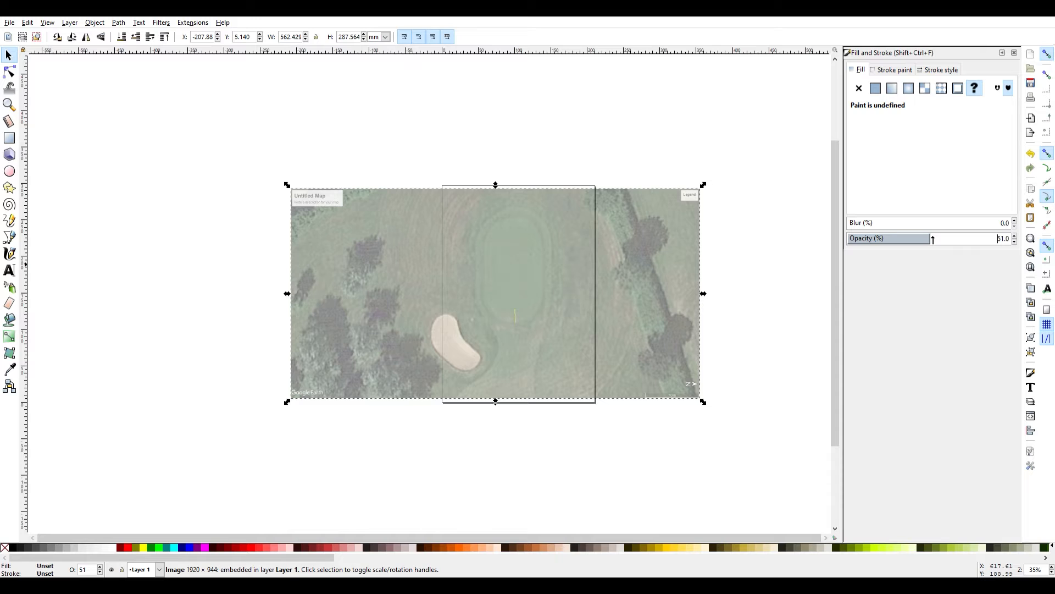
pyautogui.moveTo(933, 238); pyautogui.dragTo(942, 238)
pyautogui.write('100')
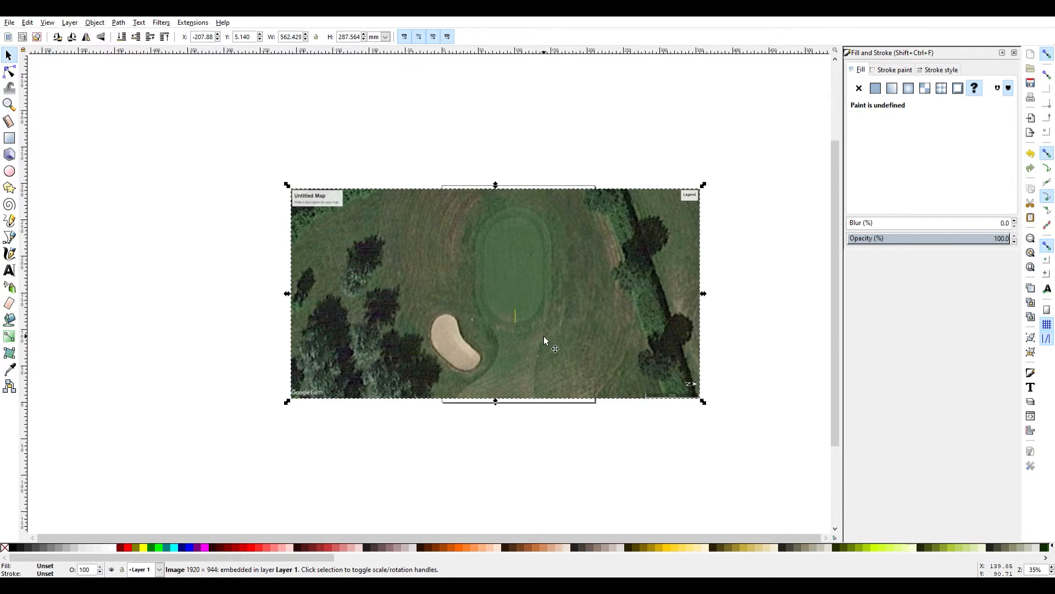
pyautogui.moveTo(549, 343)
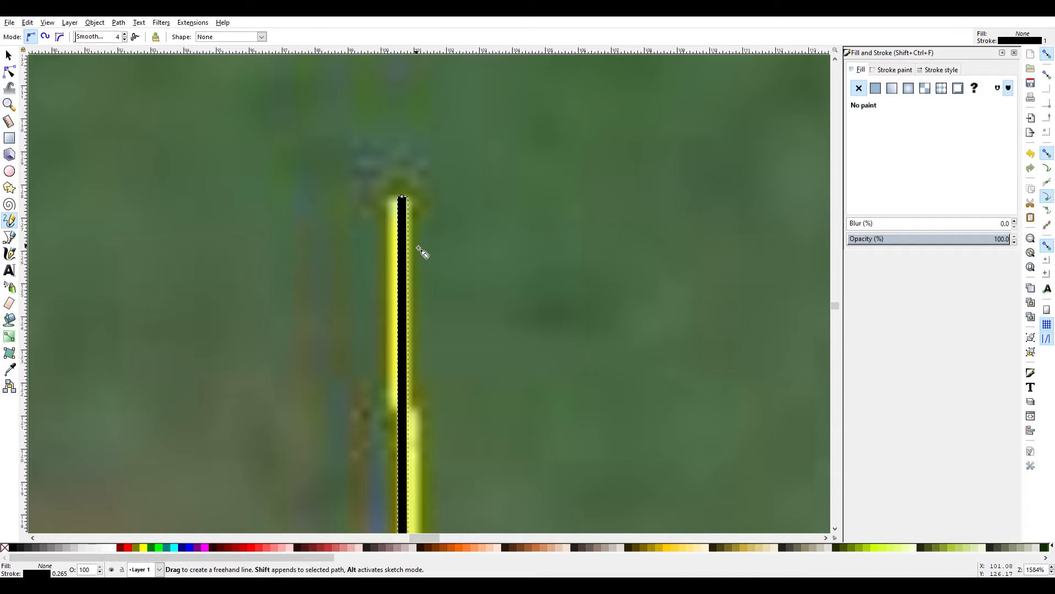
# Step: Finish the two-node pencil line over the flagstick and select it
pyautogui.click(8, 54)
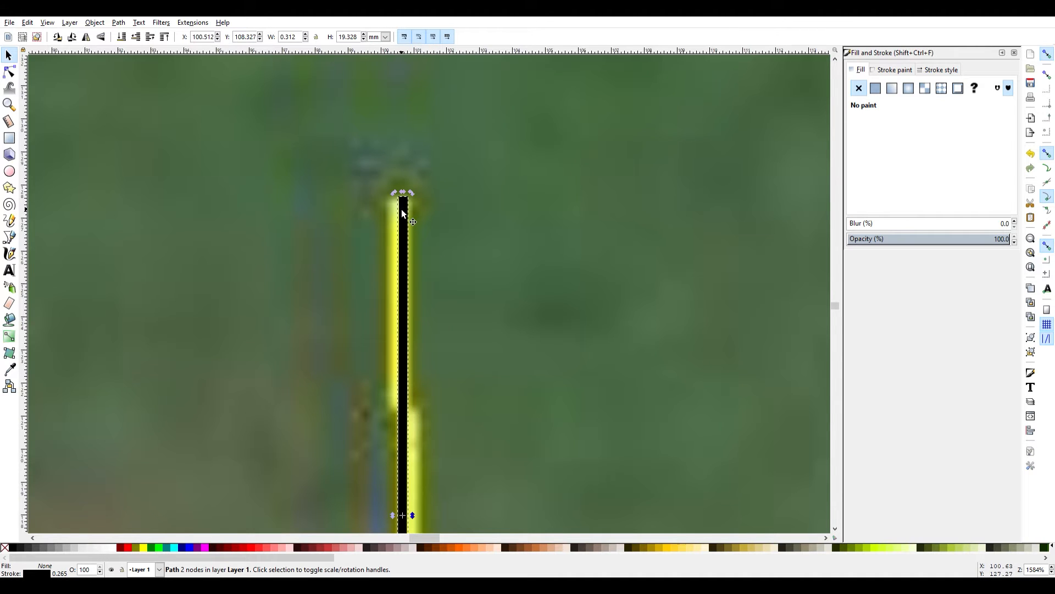
pyautogui.click(396, 192)
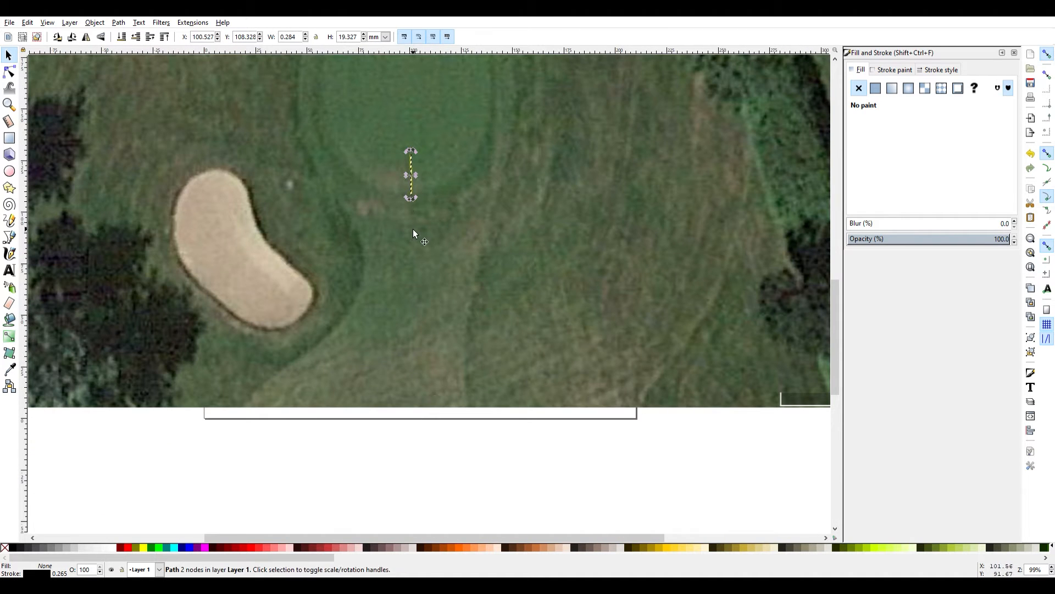
# Step: Build a grouped flagstick-length square from line copies and park it below the image
pyautogui.scroll(-3)
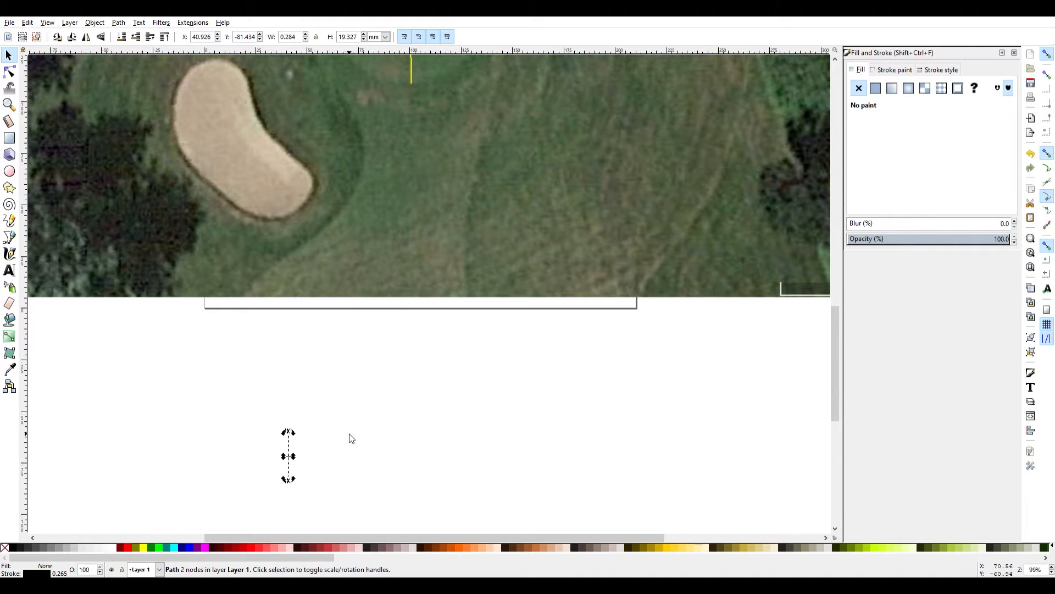
pyautogui.moveTo(288, 456); pyautogui.dragTo(344, 436)
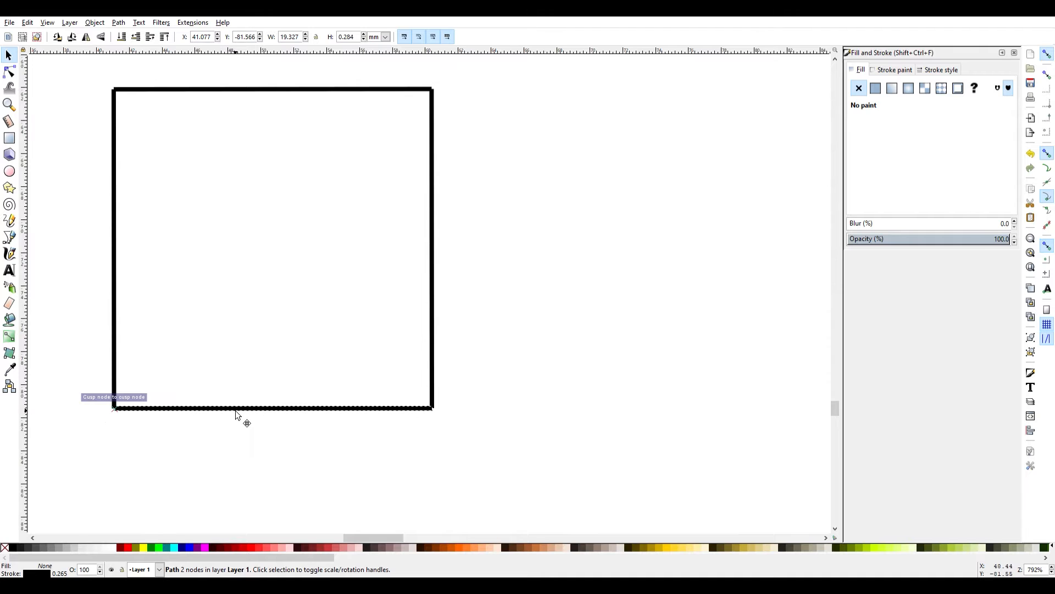
pyautogui.moveTo(249, 275); pyautogui.dragTo(521, 482)
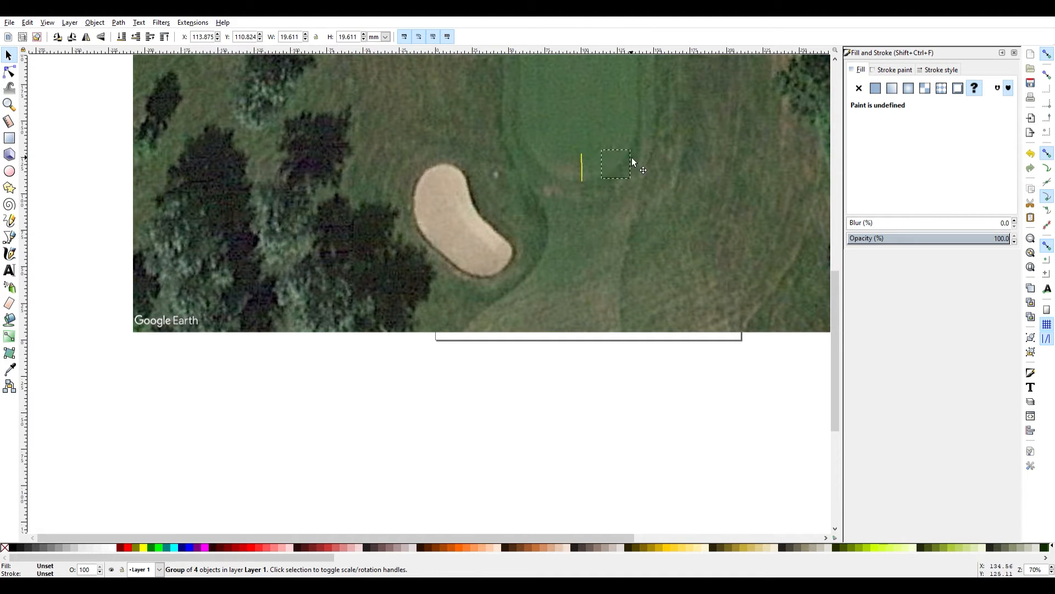
pyautogui.moveTo(631, 162); pyautogui.dragTo(577, 165)
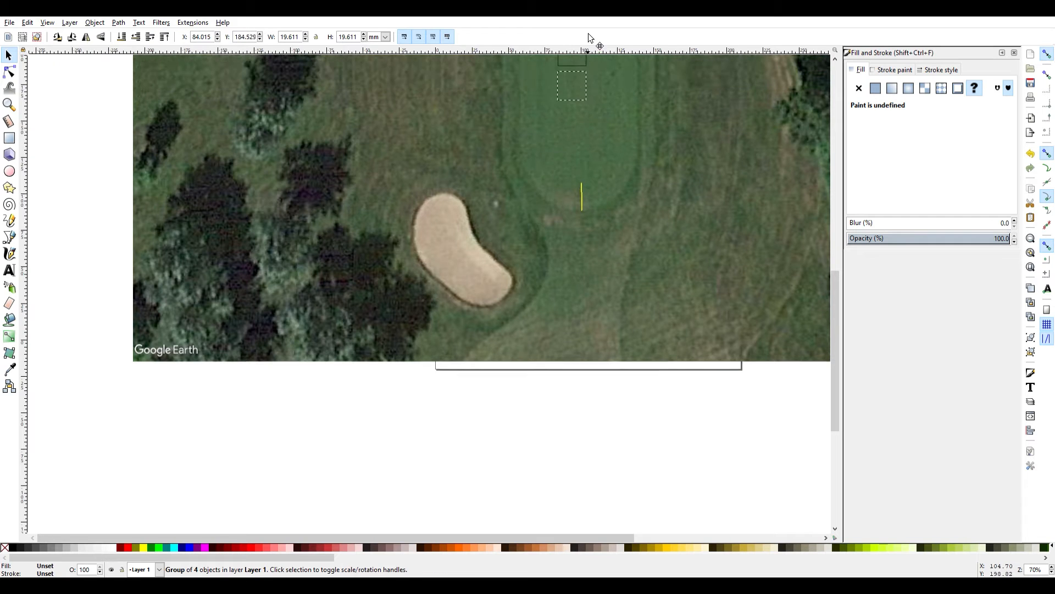
pyautogui.moveTo(570, 84); pyautogui.dragTo(581, 282)
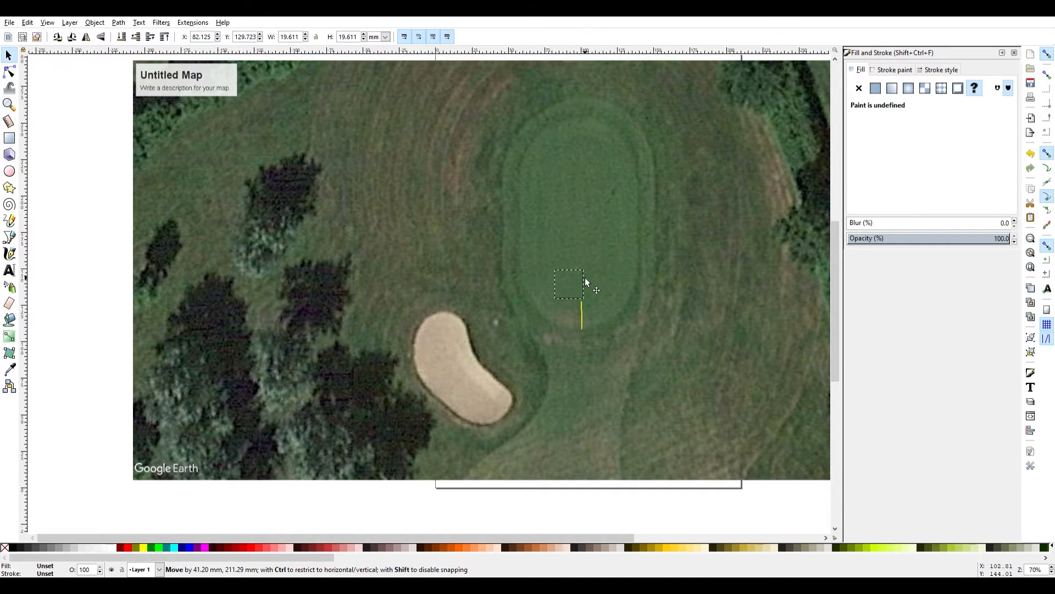
pyautogui.moveTo(569, 281); pyautogui.dragTo(578, 178)
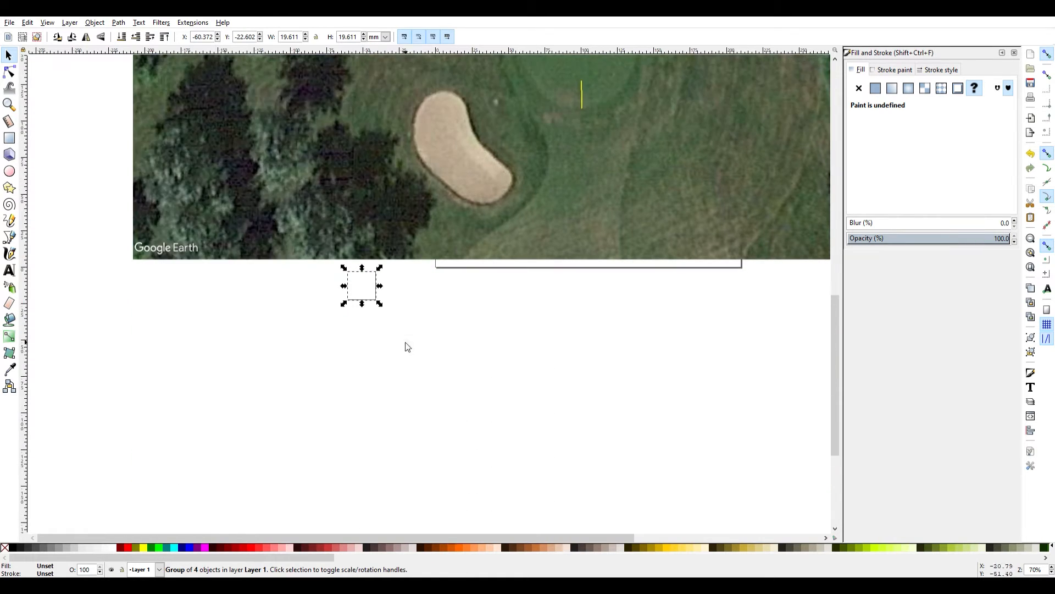
pyautogui.moveTo(10, 21)
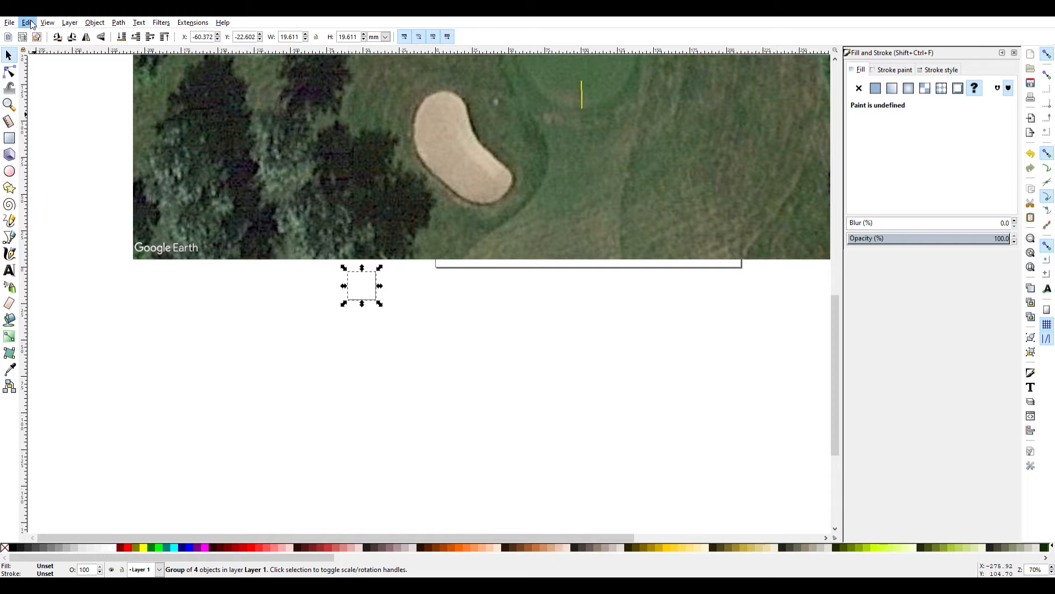
pyautogui.moveTo(142, 181)
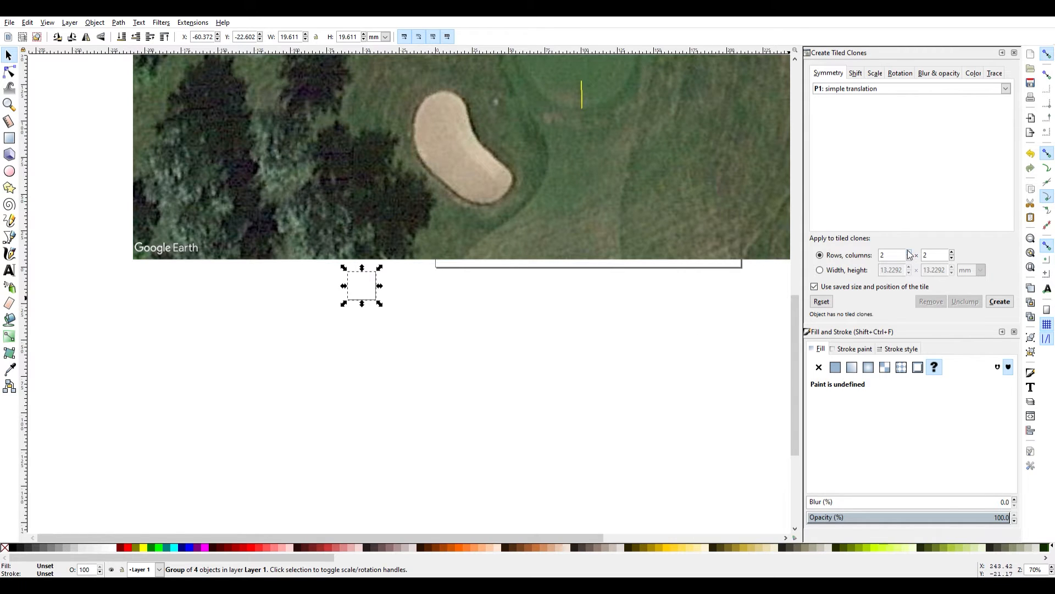
# Step: Set 8 rows and 6 columns in Create Tiled Clones and create the square grid
pyautogui.click(908, 252)
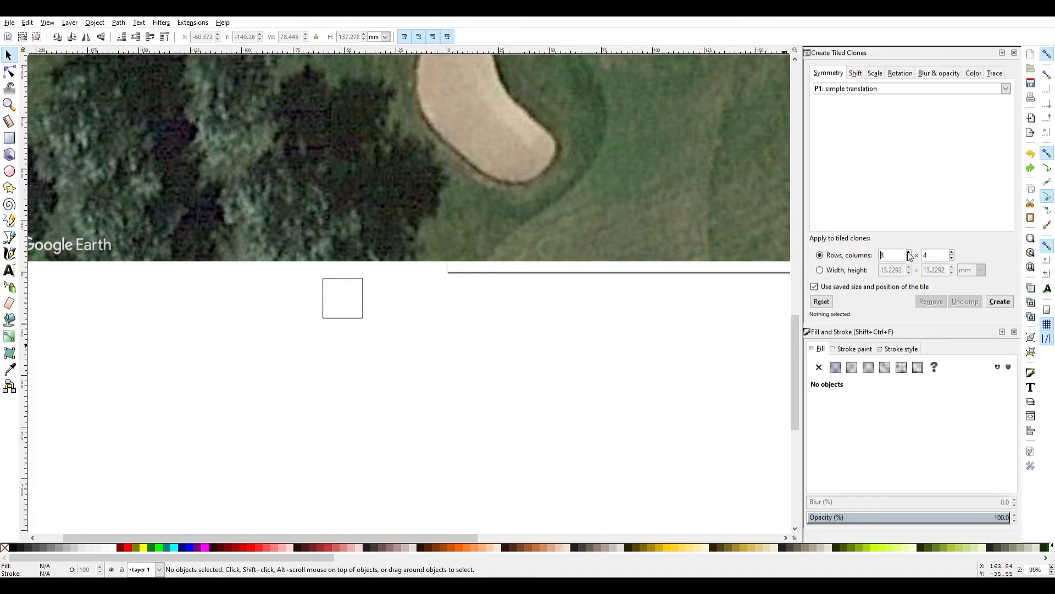
pyautogui.click(951, 252)
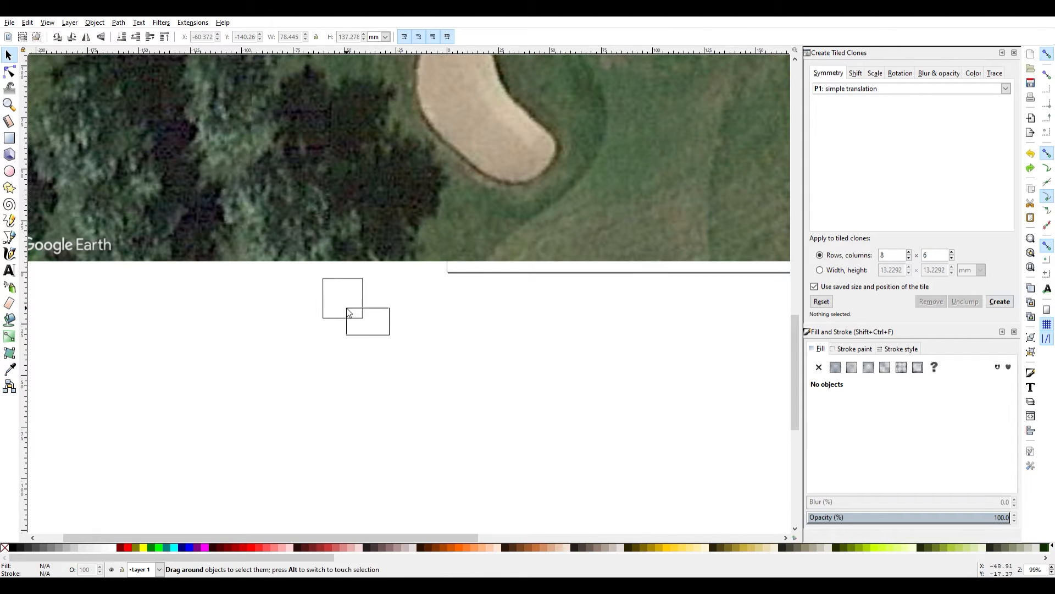
pyautogui.click(999, 301)
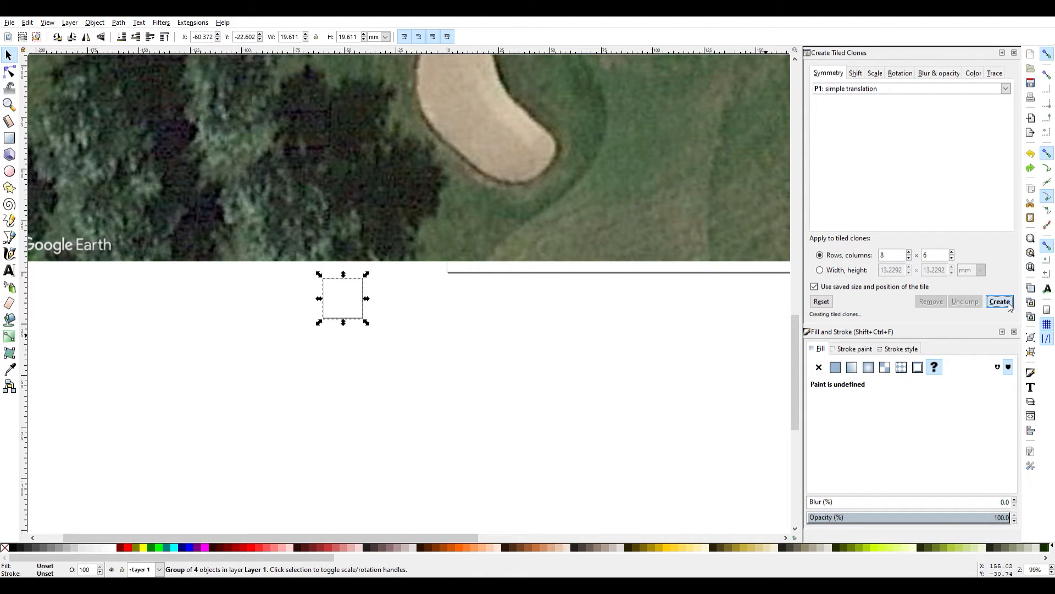
pyautogui.click(999, 301)
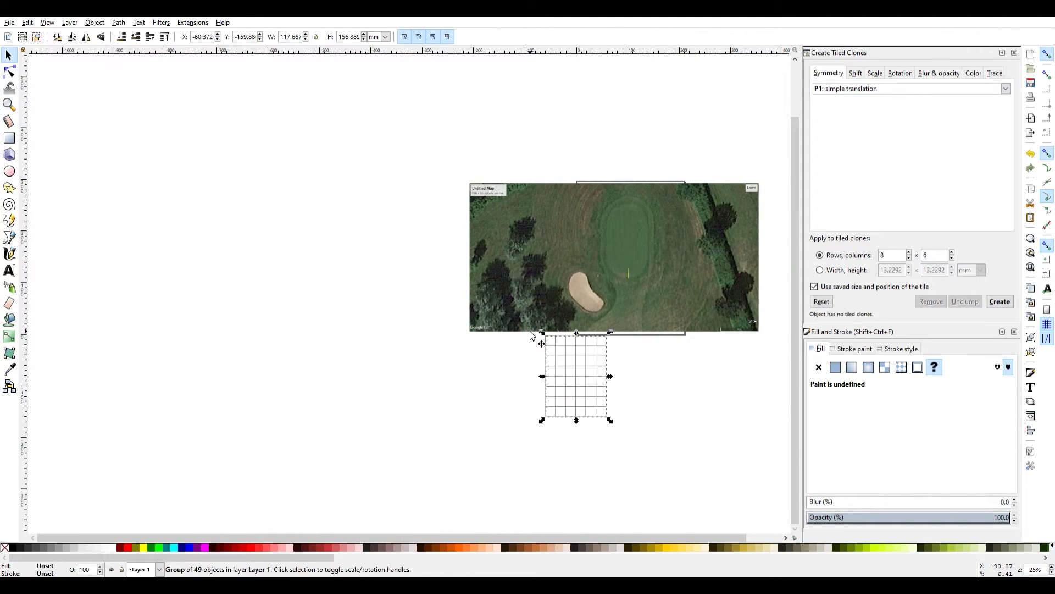
# Step: Drag the 49-object clone grid off the aerial map and scroll in on the putting green
pyautogui.moveTo(575, 376); pyautogui.dragTo(635, 259)
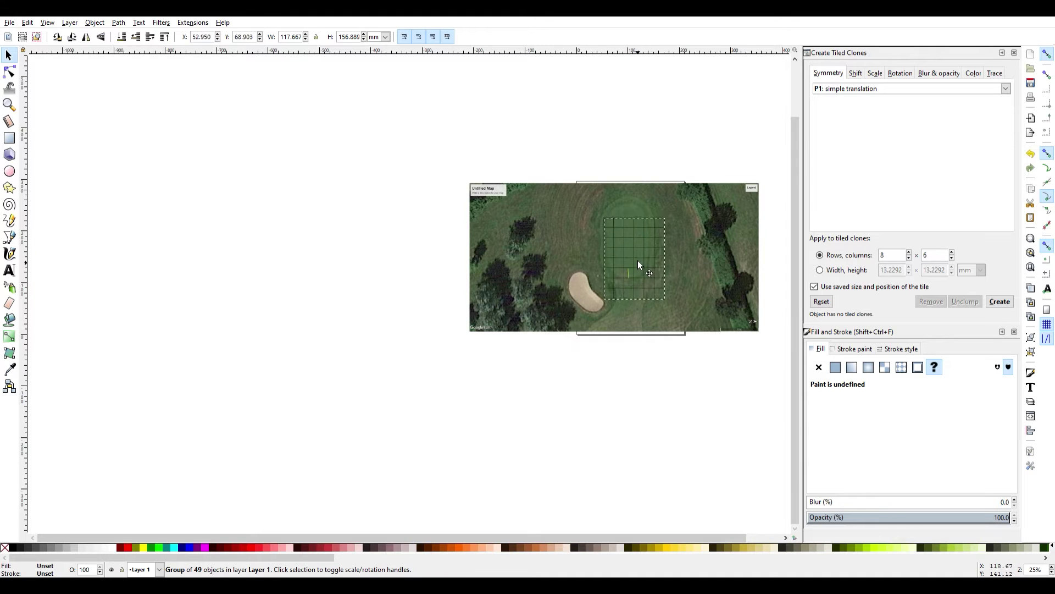
pyautogui.moveTo(638, 265); pyautogui.dragTo(633, 244)
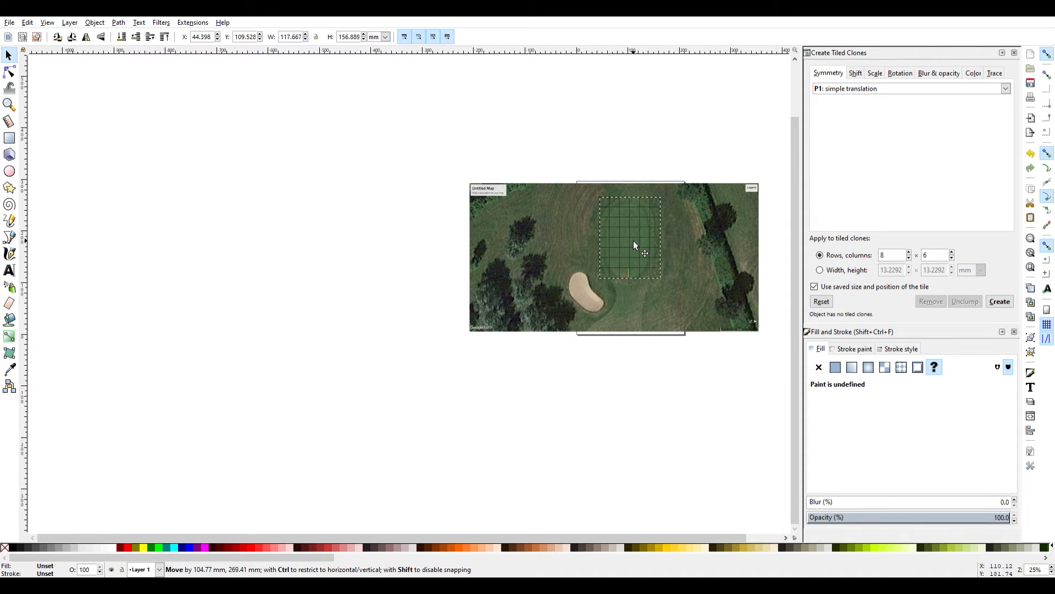
pyautogui.moveTo(633, 252); pyautogui.dragTo(282, 268)
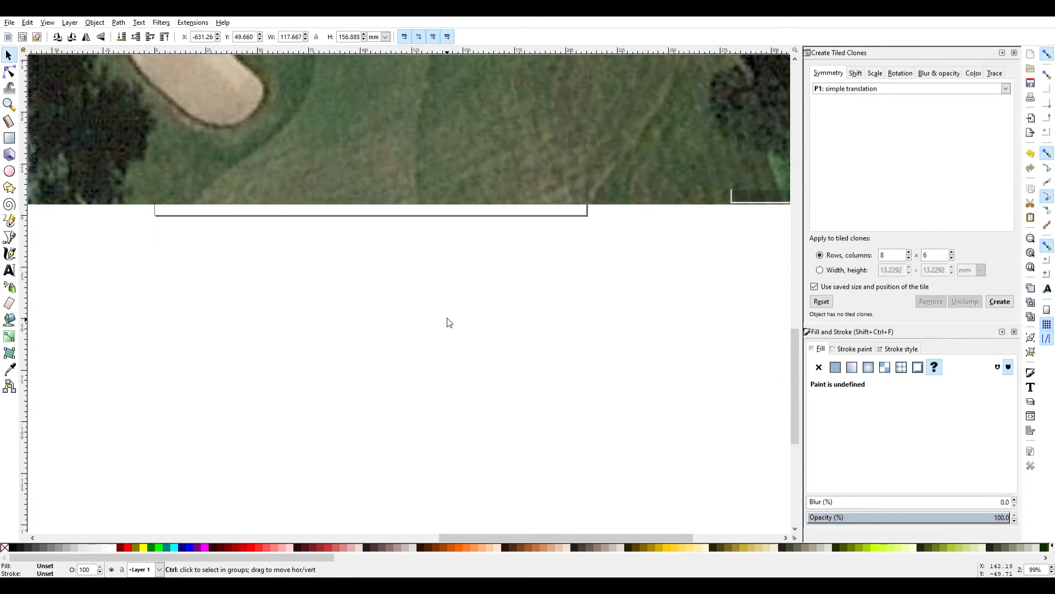
pyautogui.scroll(-3)
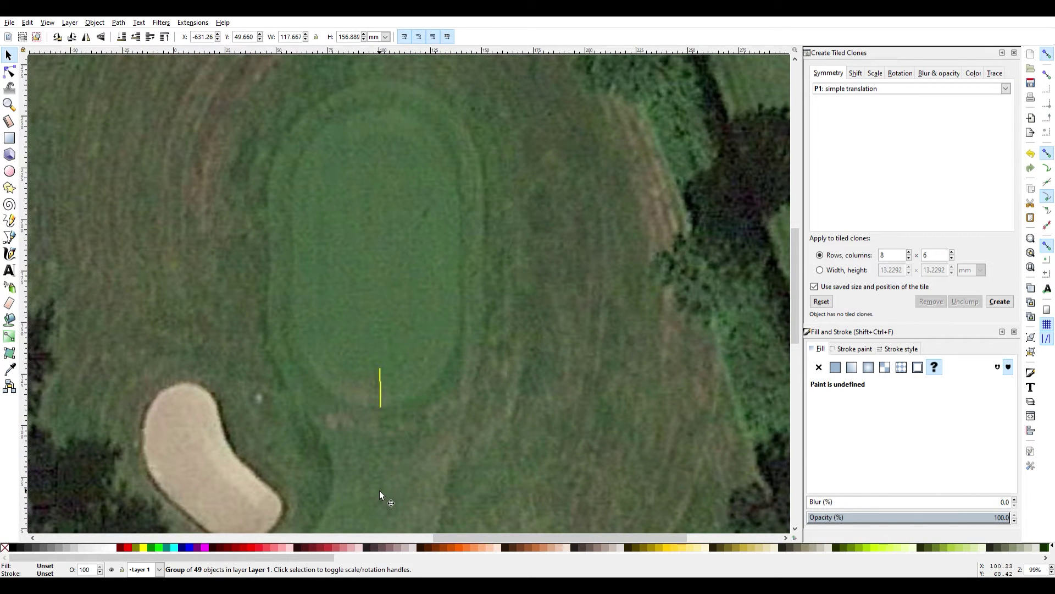
pyautogui.moveTo(301, 260)
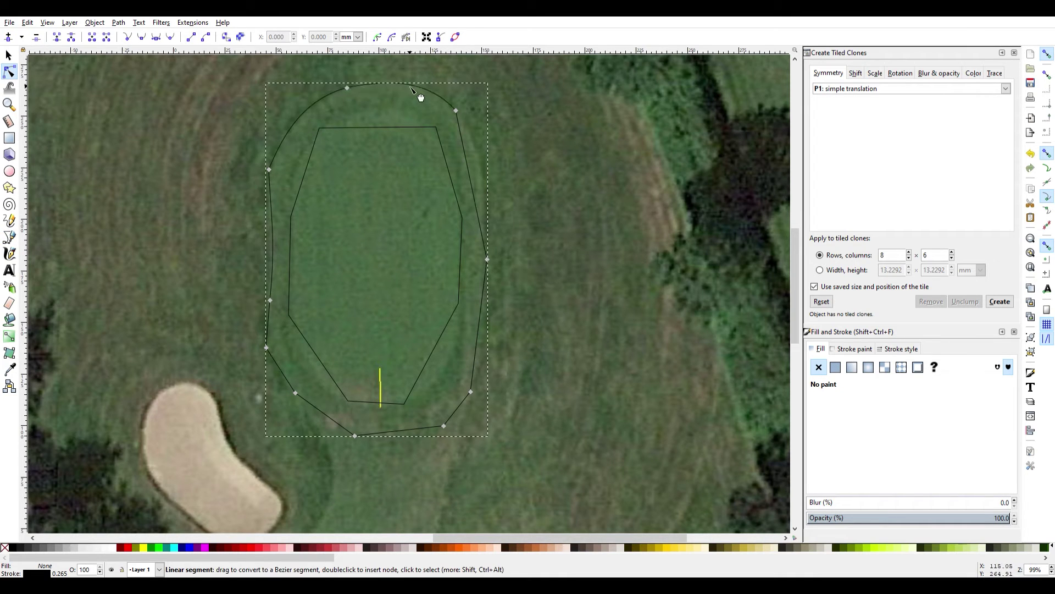
# Step: Drag nodes on the traced outline so its curves fit the green's rounded edge
pyautogui.moveTo(418, 92); pyautogui.dragTo(471, 421)
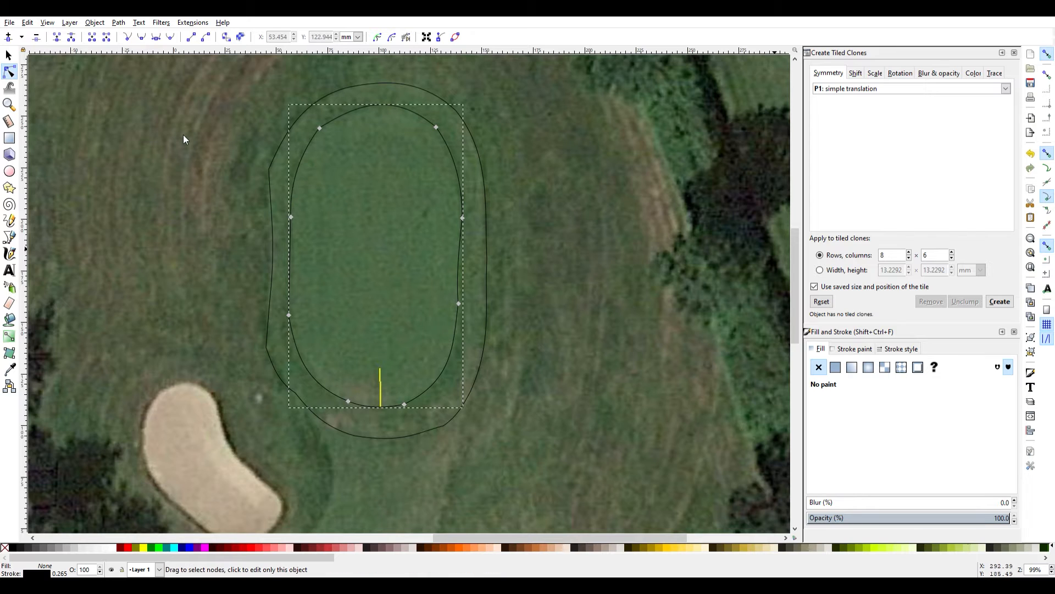
pyautogui.moveTo(212, 291)
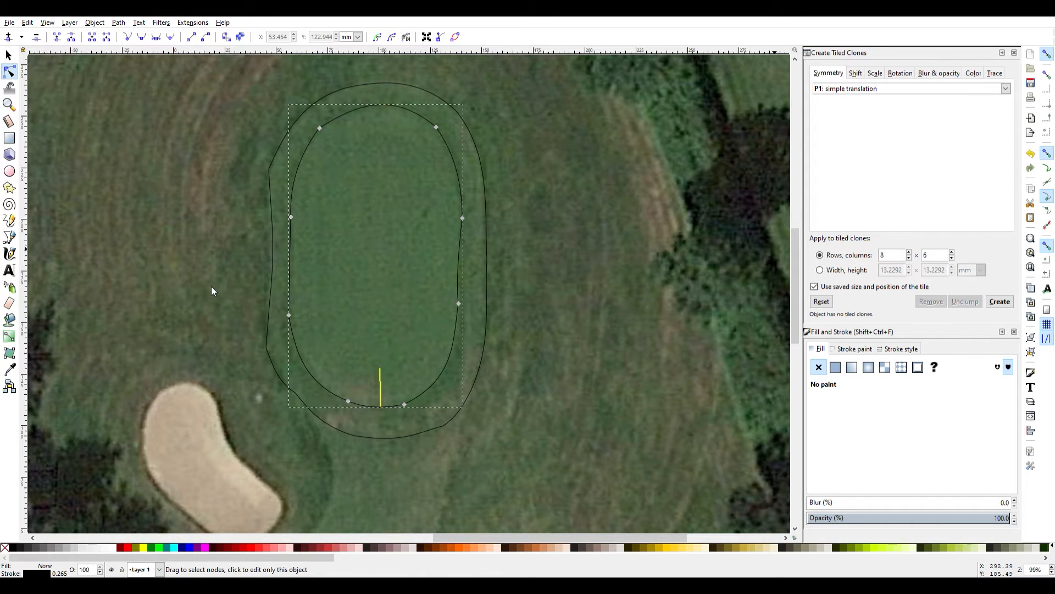
pyautogui.moveTo(496, 559)
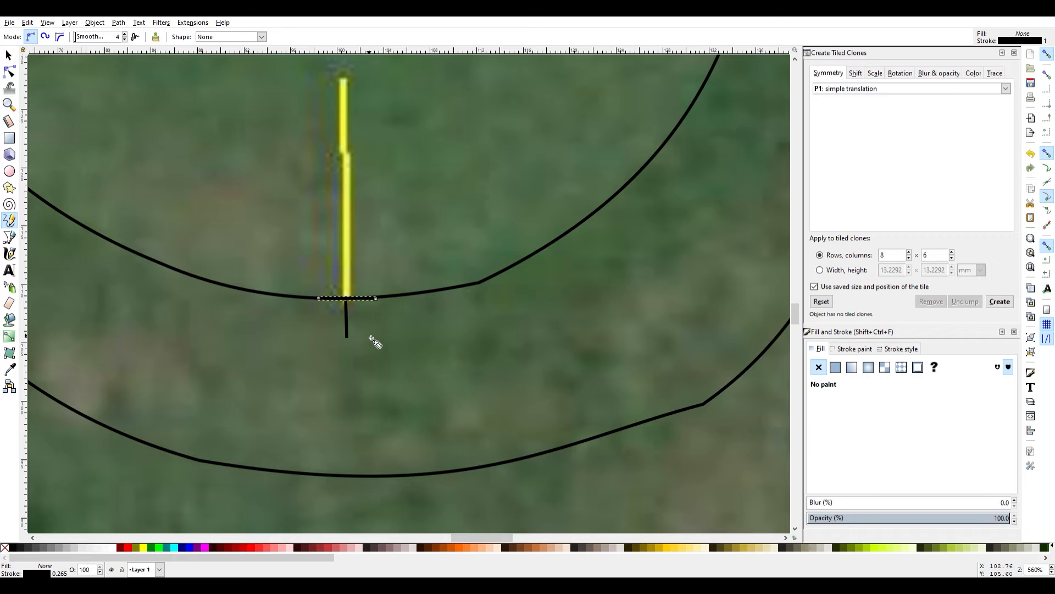
# Step: Select the short marker line below the flag and give it a red stroke
pyautogui.click(8, 54)
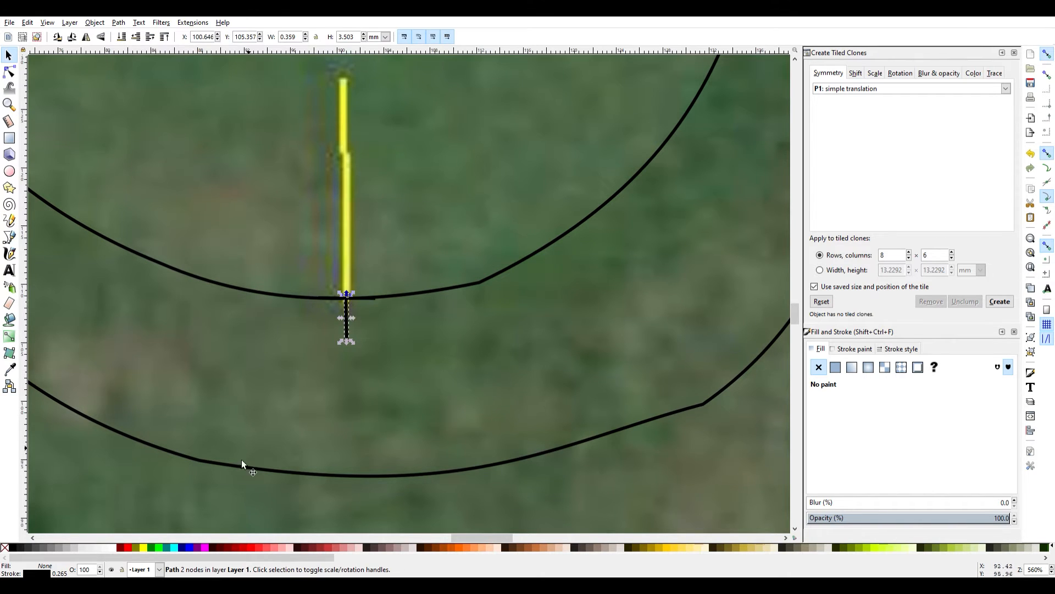
pyautogui.click(128, 547)
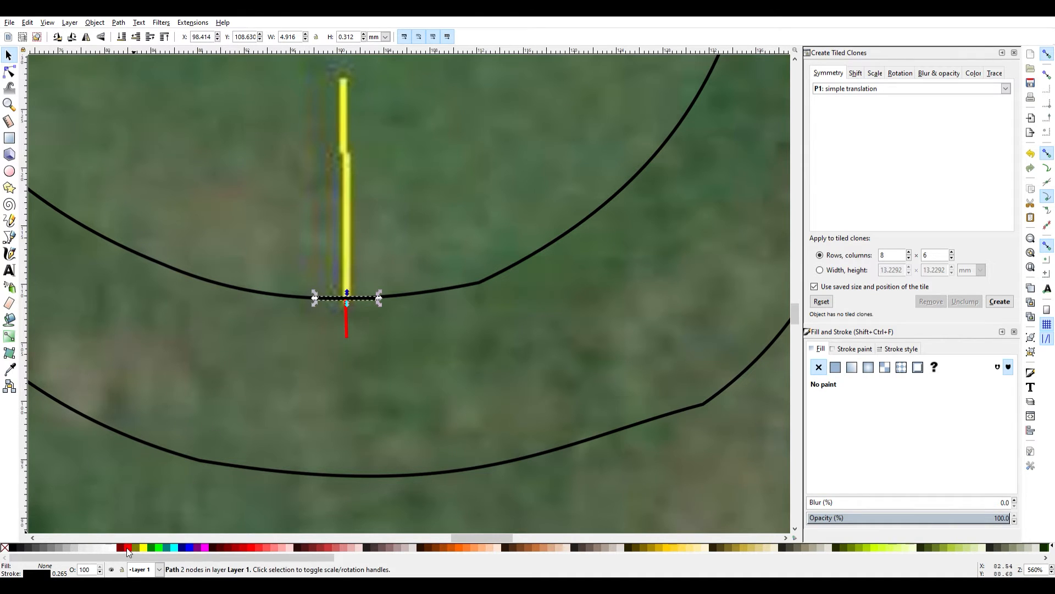
pyautogui.moveTo(153, 509)
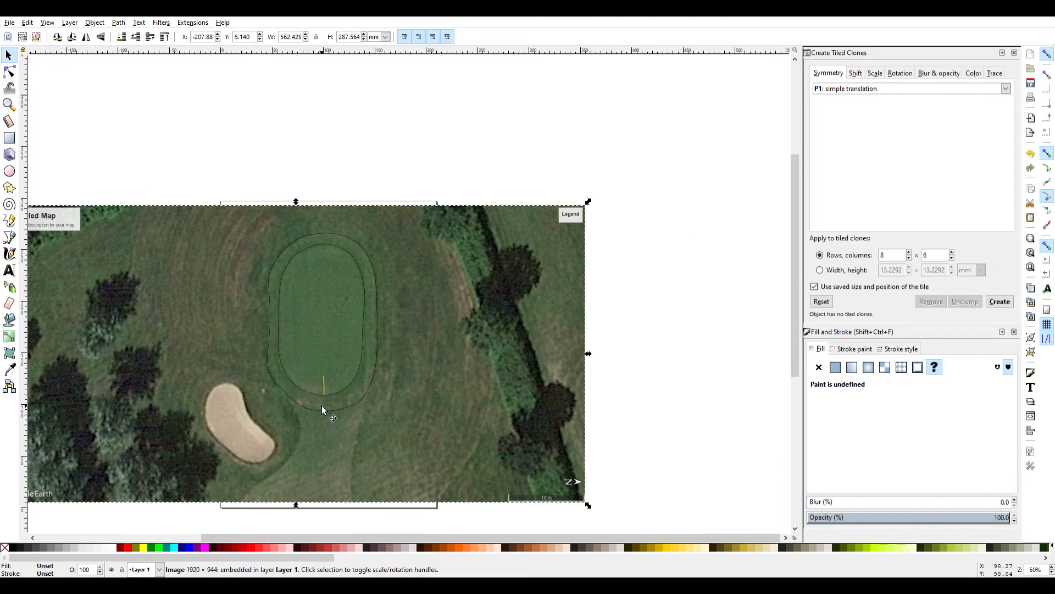
pyautogui.moveTo(314, 441)
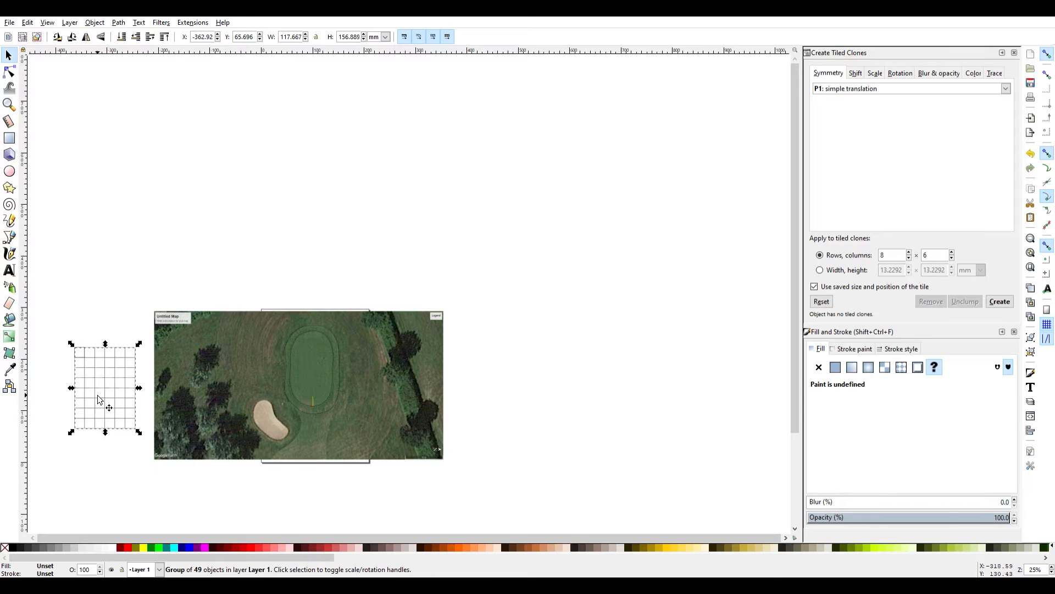
# Step: Drag the 8×6 tiled-clone grid over the traced green and fringe outlines
pyautogui.moveTo(104, 387); pyautogui.dragTo(313, 367)
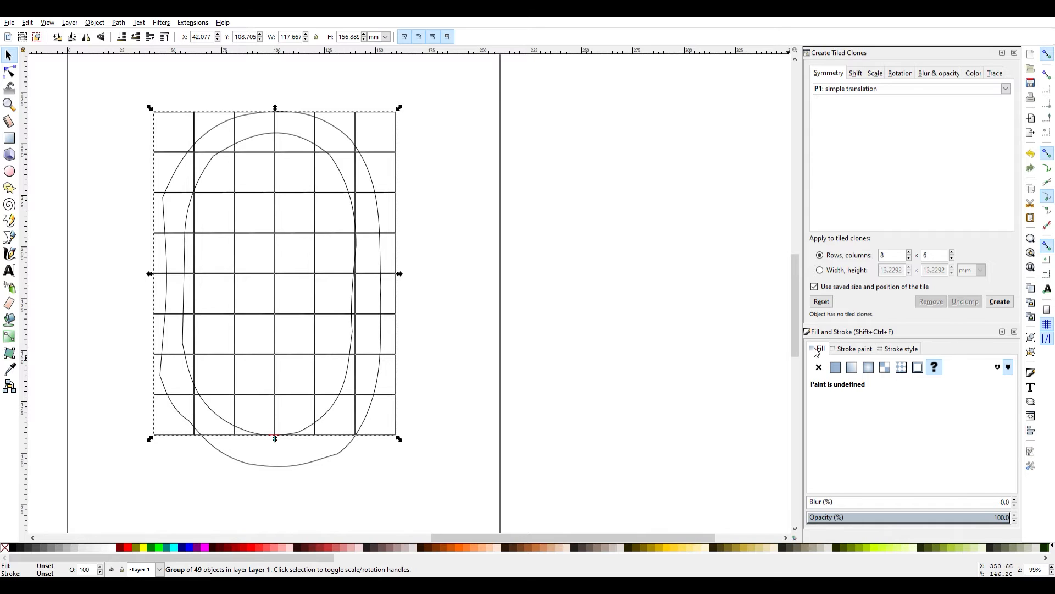
pyautogui.moveTo(899, 517)
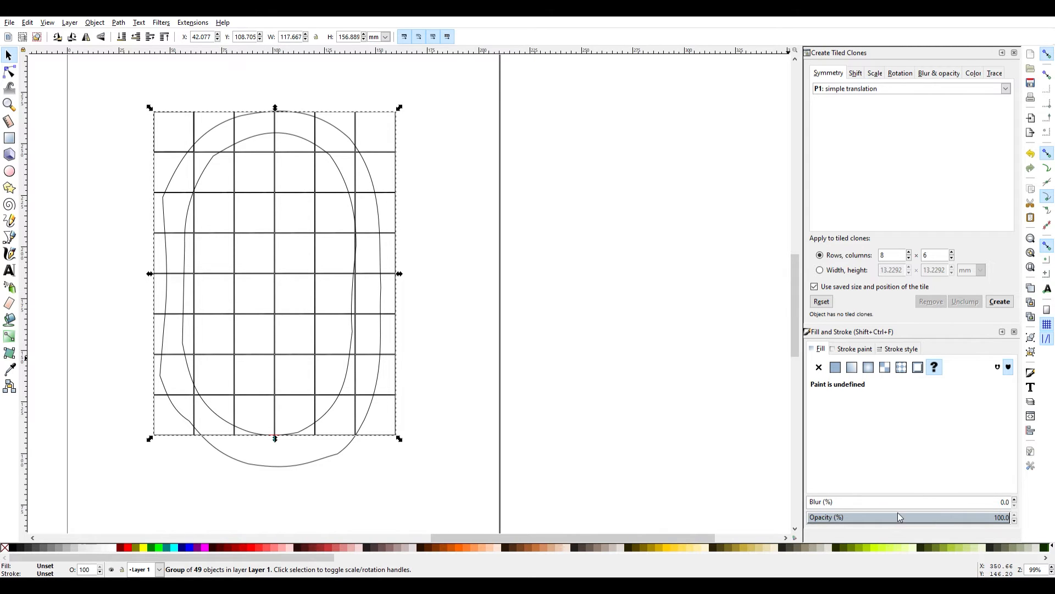
# Step: Set the clone group's opacity to about 32.2 in Fill and Stroke
pyautogui.moveTo(1002, 517); pyautogui.dragTo(956, 517)
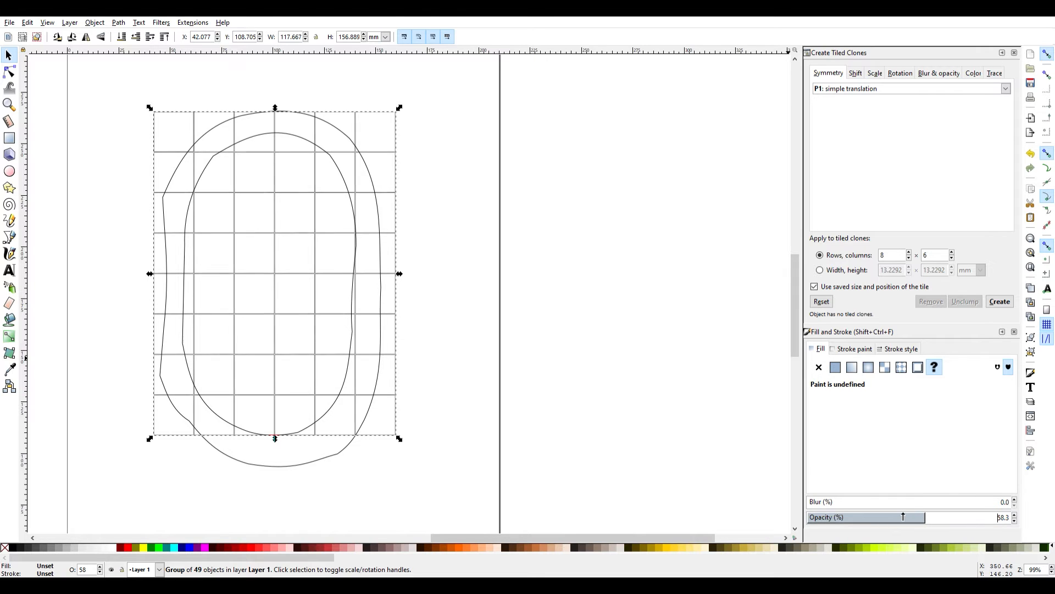
pyautogui.moveTo(903, 517); pyautogui.dragTo(858, 517)
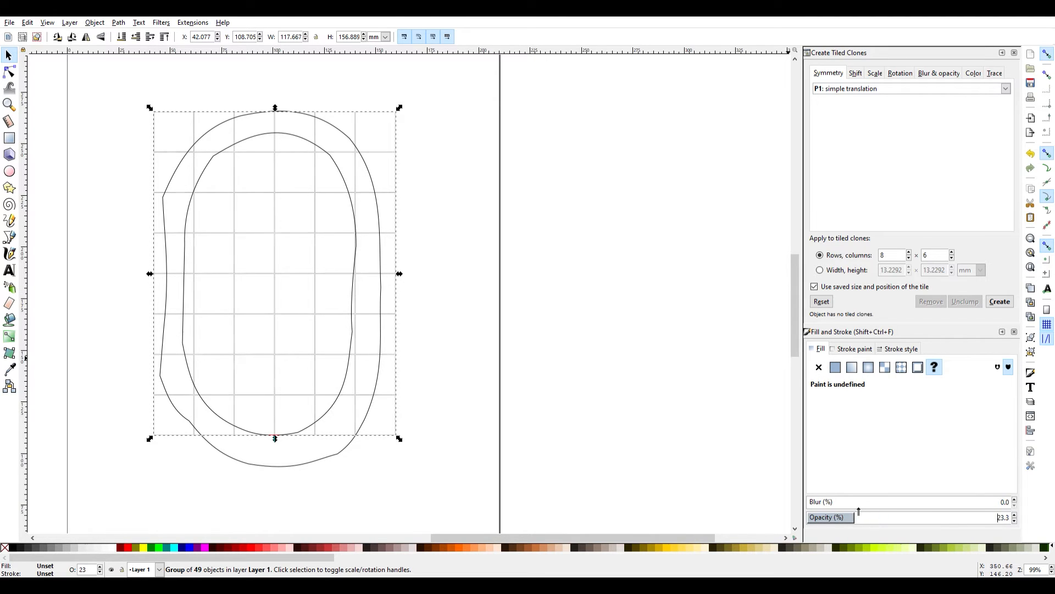
pyautogui.moveTo(858, 510); pyautogui.dragTo(875, 511)
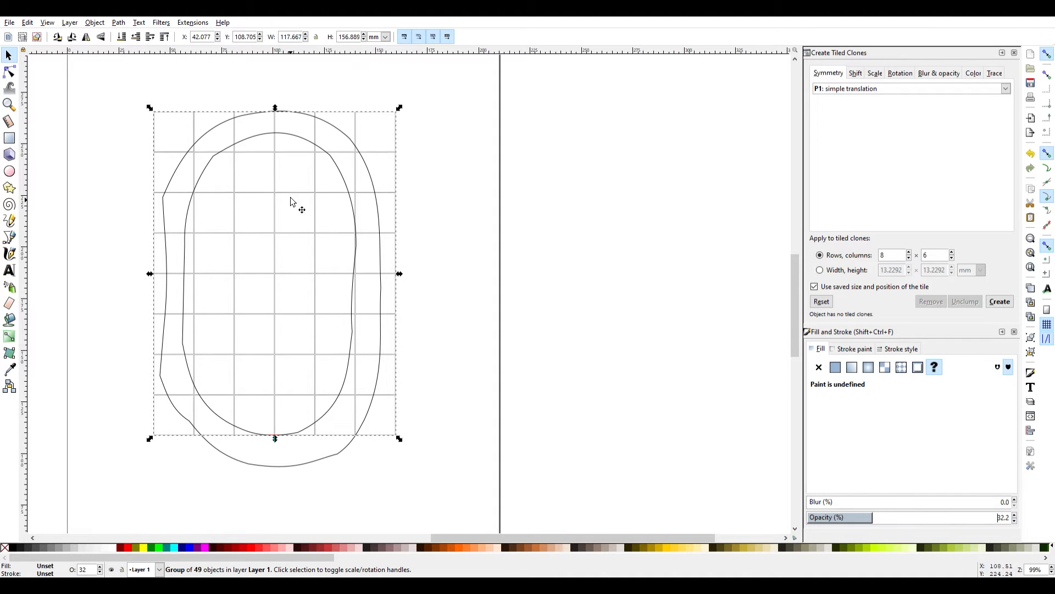
pyautogui.moveTo(200, 166)
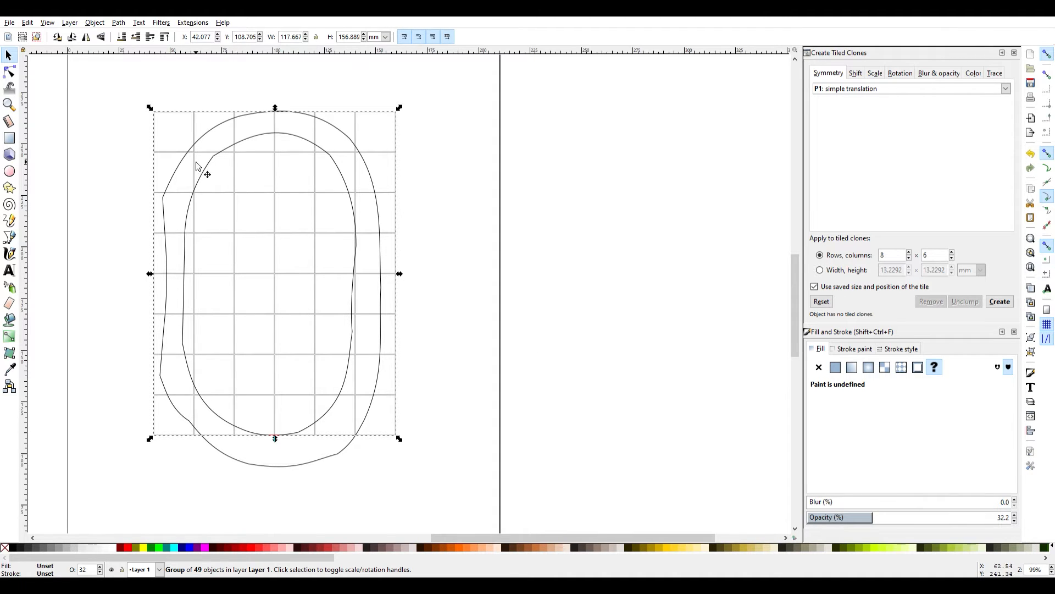
pyautogui.moveTo(47, 110)
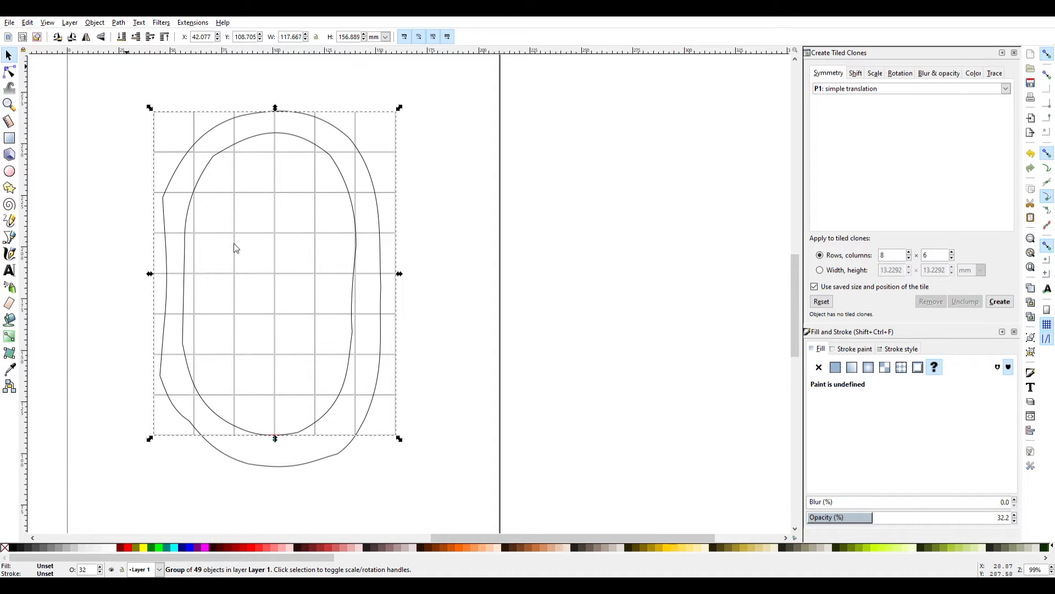
pyautogui.moveTo(225, 224)
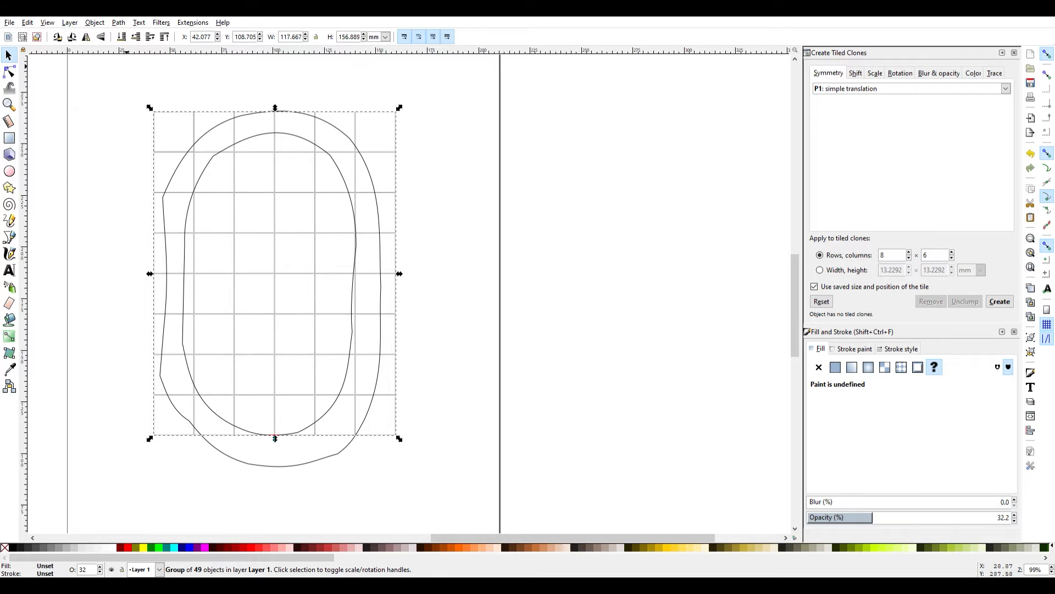
pyautogui.moveTo(526, 207)
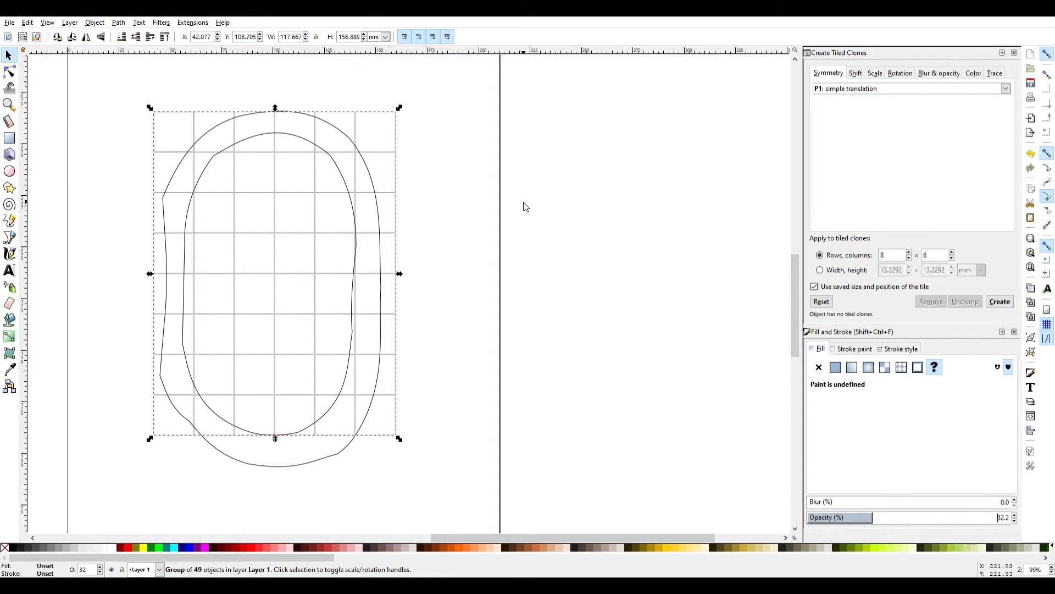
pyautogui.moveTo(488, 228)
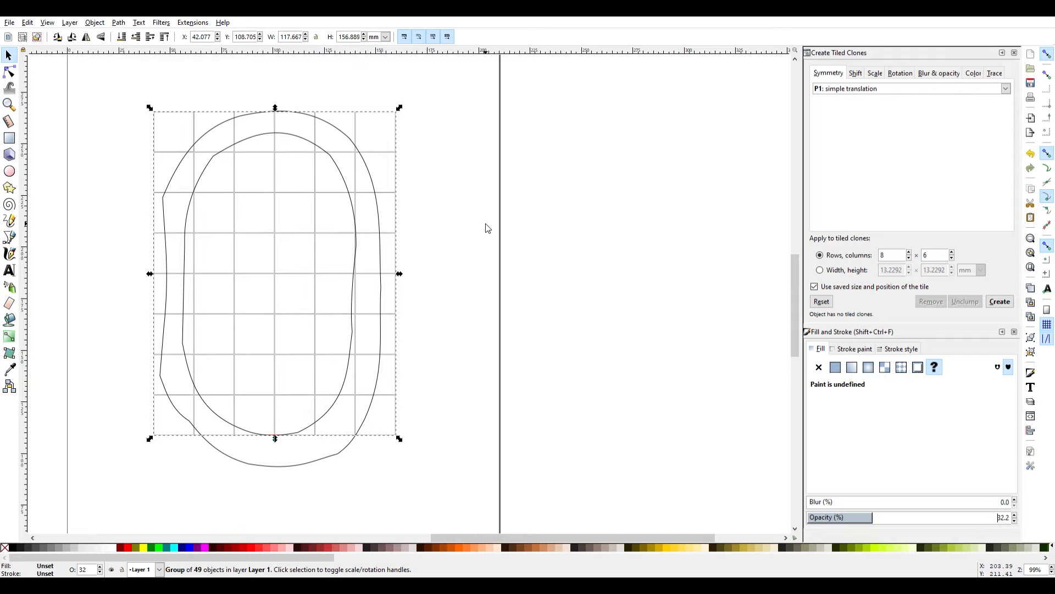
pyautogui.moveTo(929, 53)
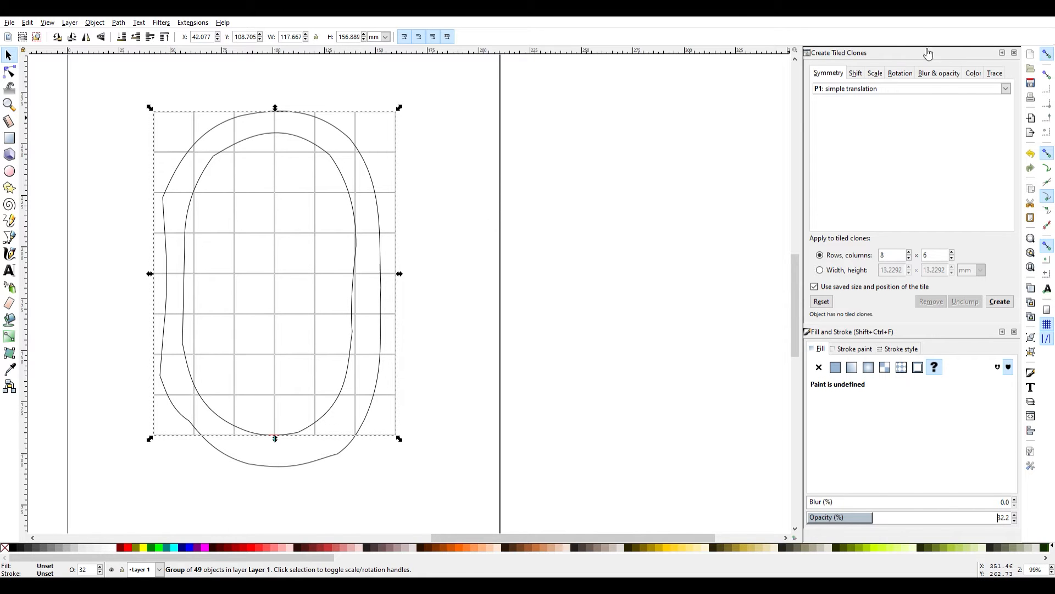